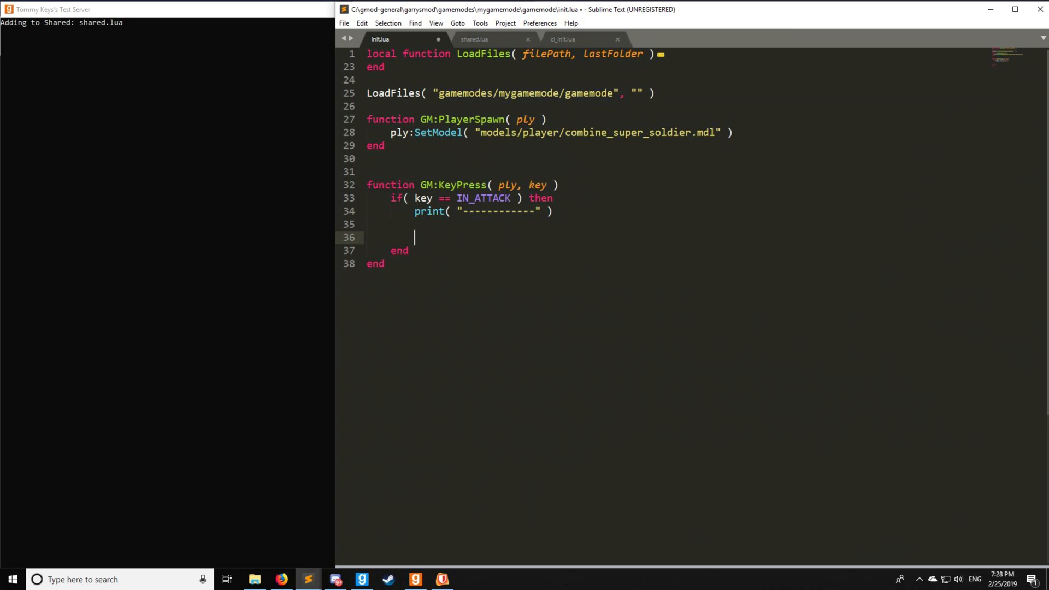
Assign tr = util.QuickTrace( ply:GetPos(), ply:GetPos() + ply:GetForward()*1000, ply ) in the attack branch.
left_click_drag(366, 185, 409, 250)
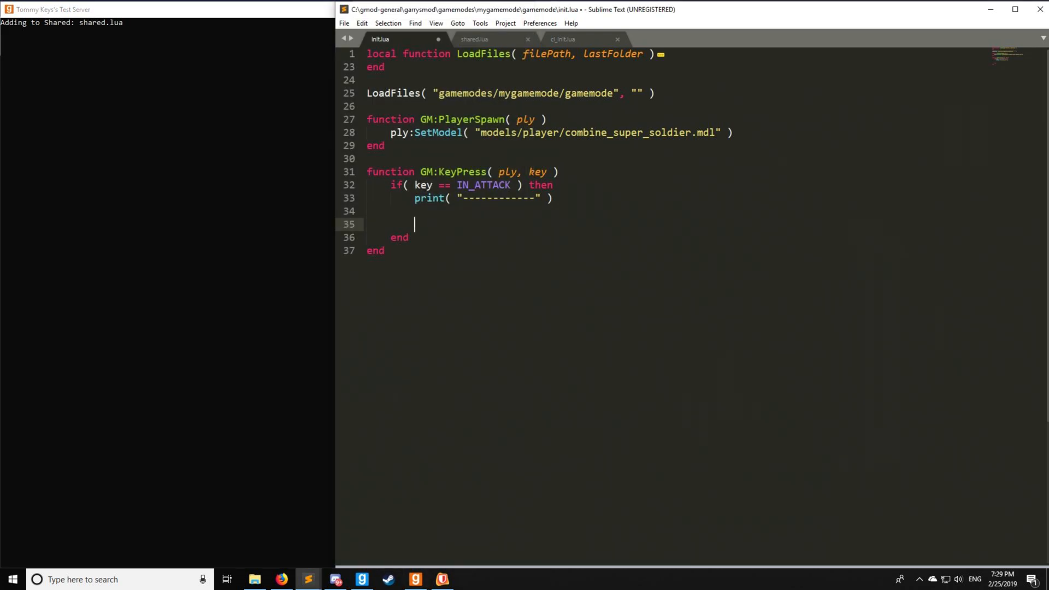
type("local tr")
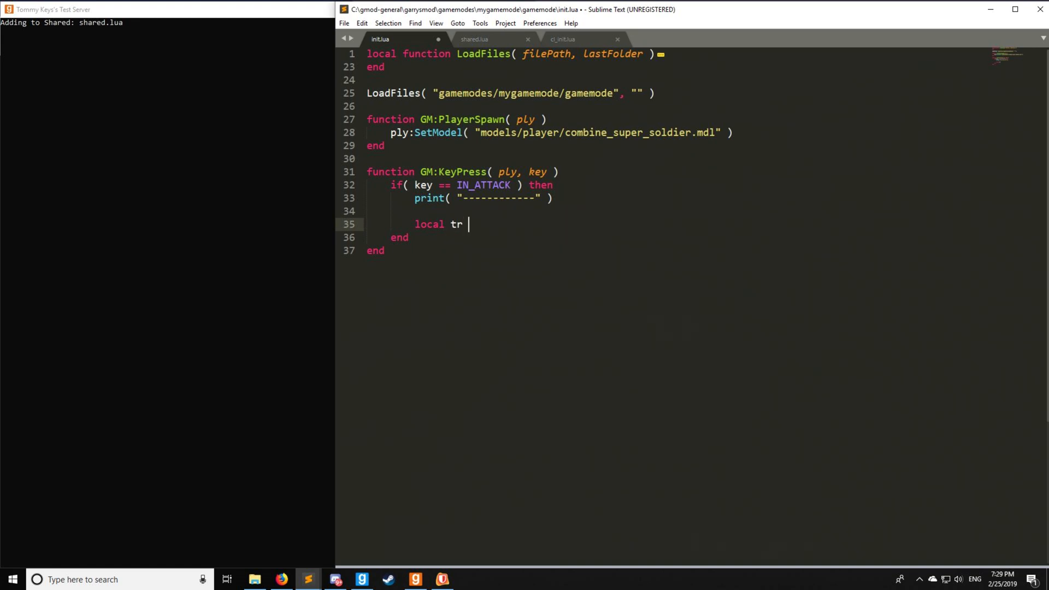
type("= util.Q")
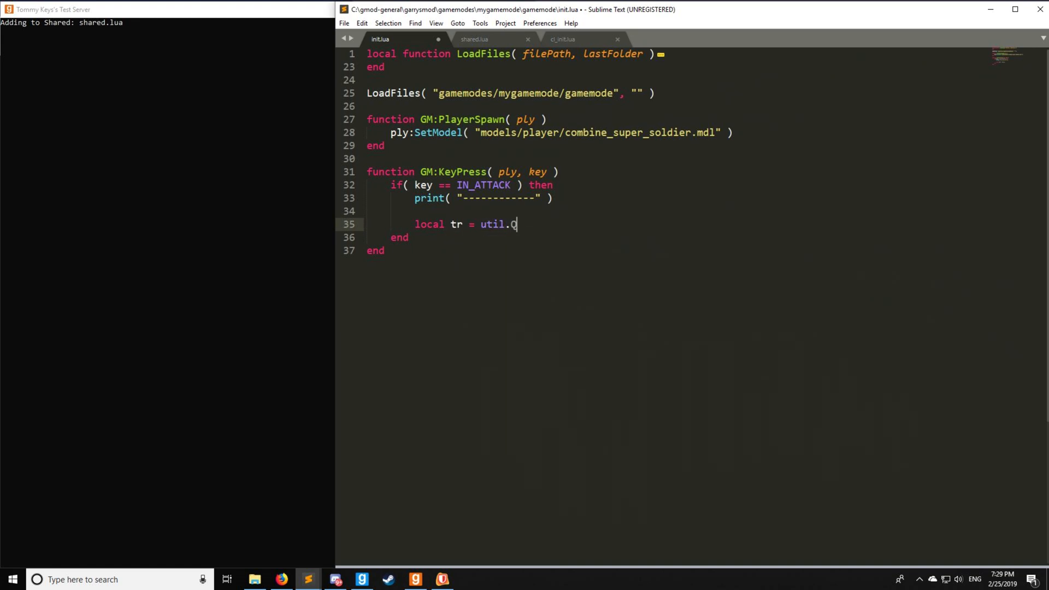
type("QuickT")
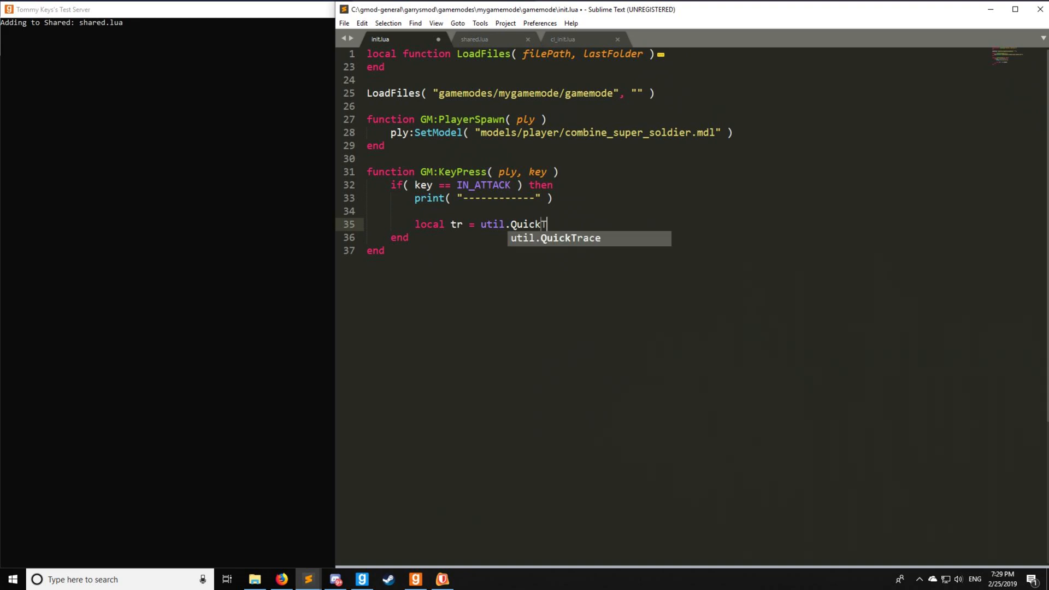
key("Tab")
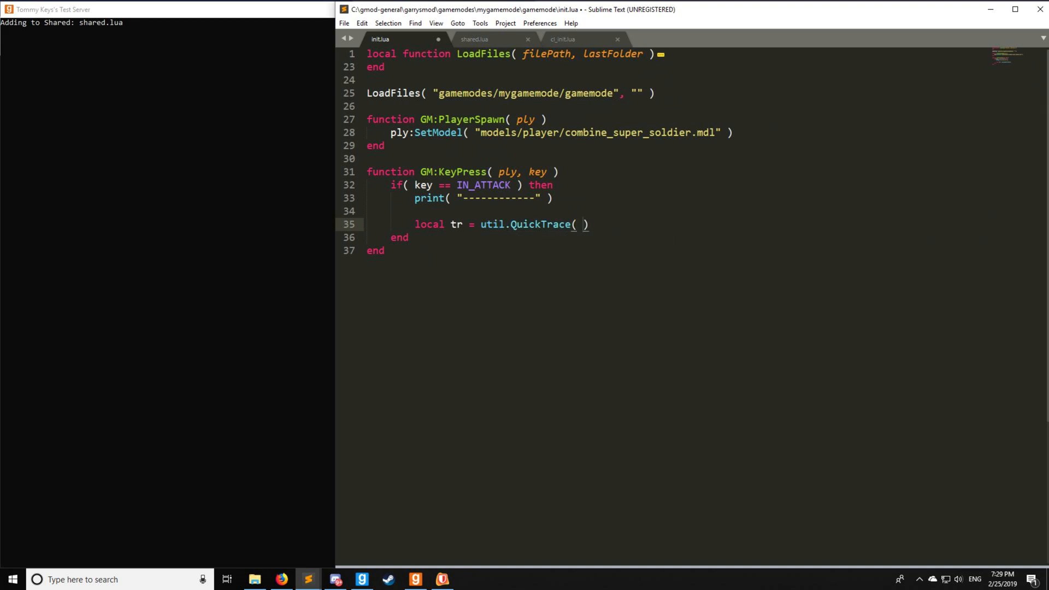
type("ply:")
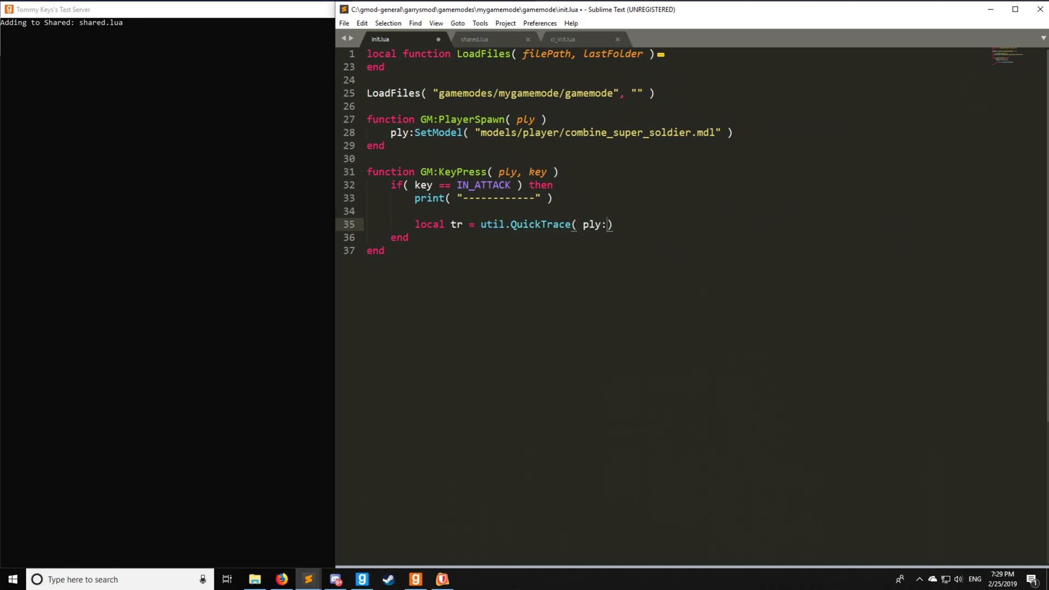
type("GetPos(")
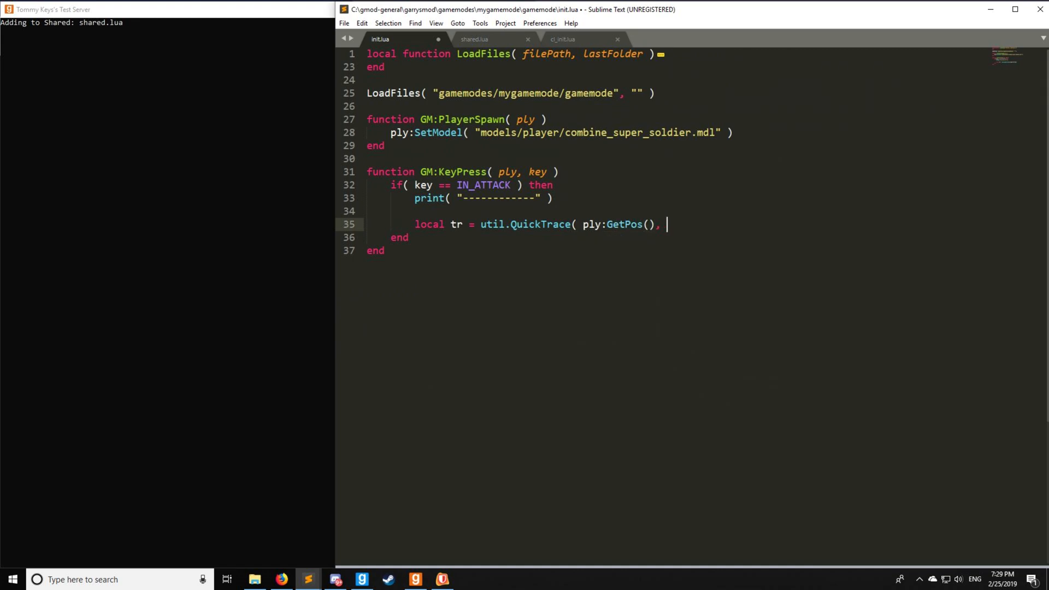
type("ply:Get")
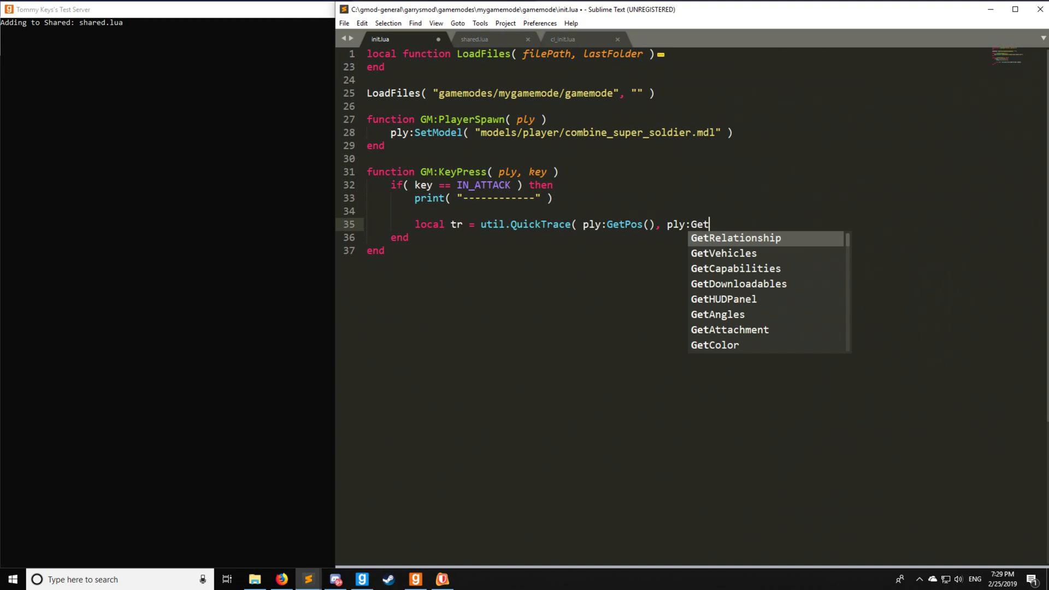
type("Pos() + ply")
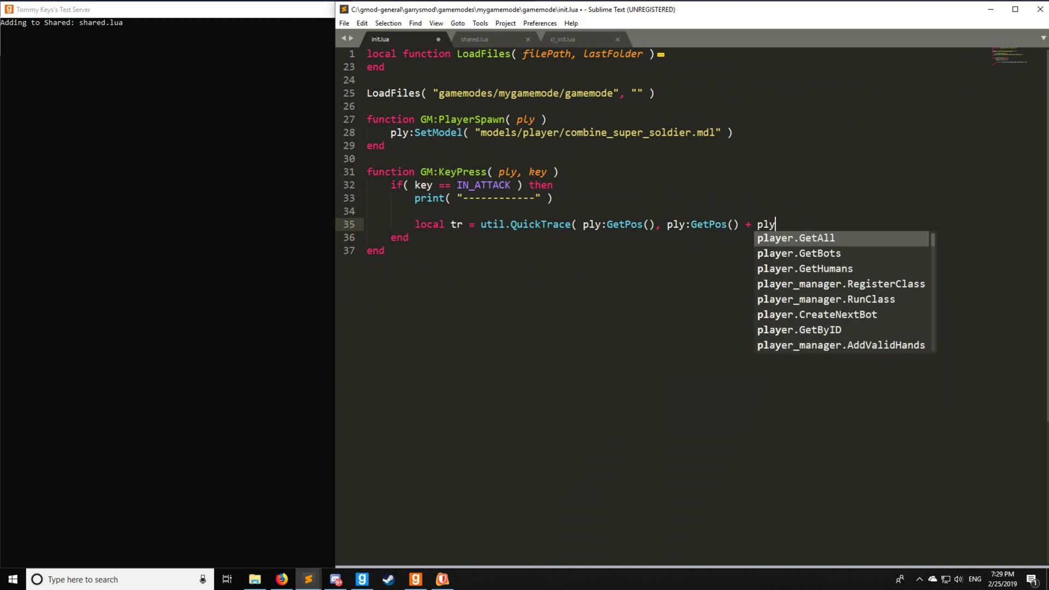
type(":GetFr")
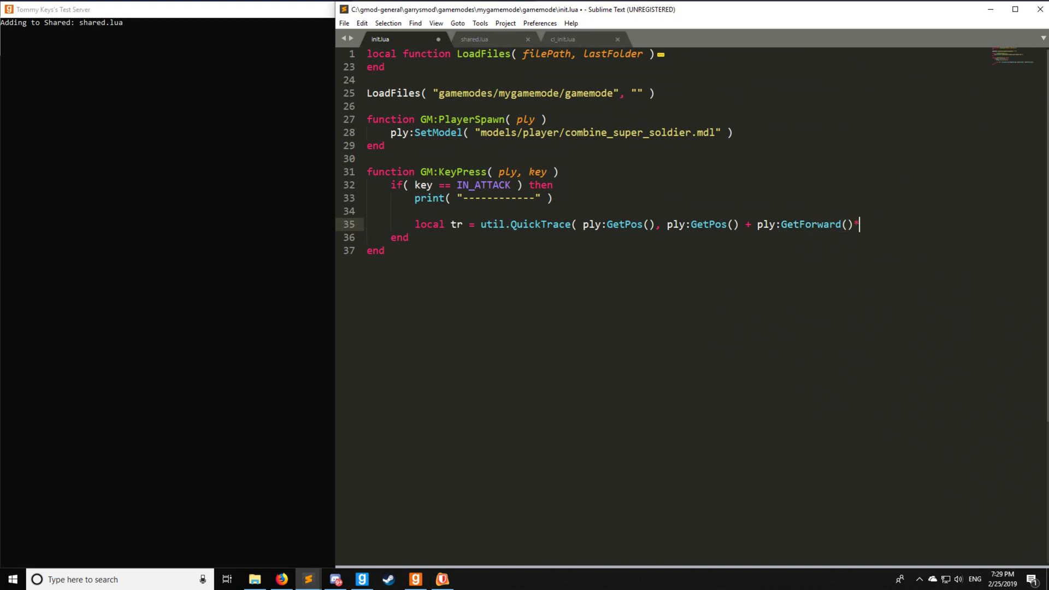
type("1000")
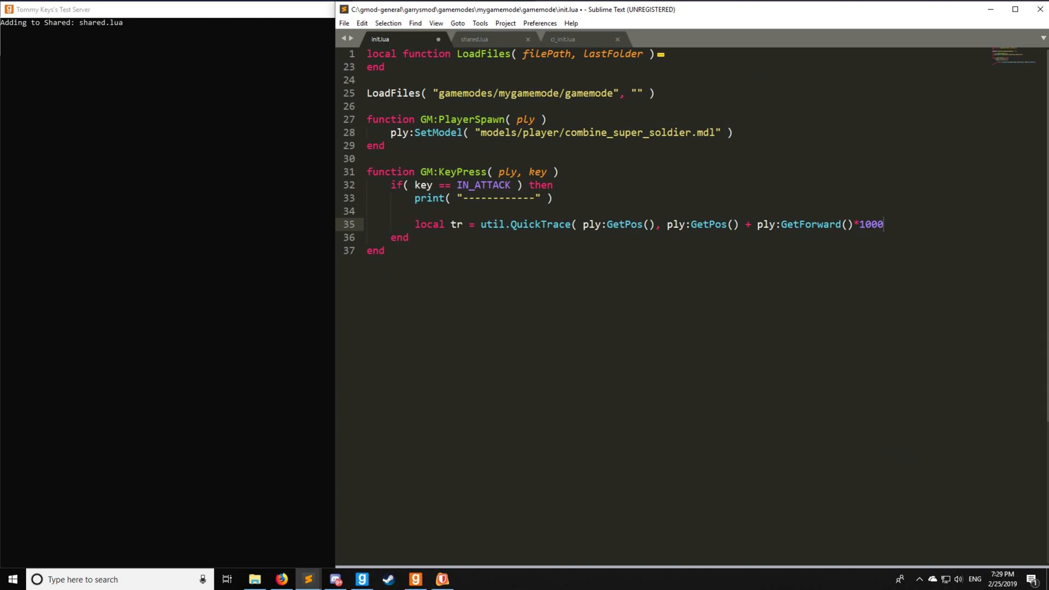
type(", ply )")
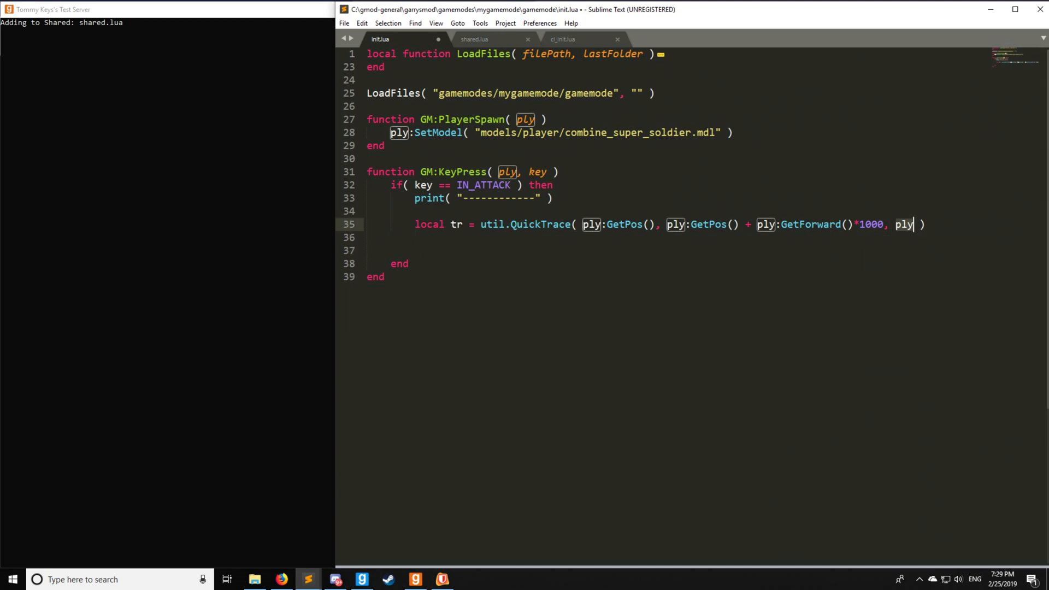
Start a PrintTable call on the next line to dump the trace result.
type("P")
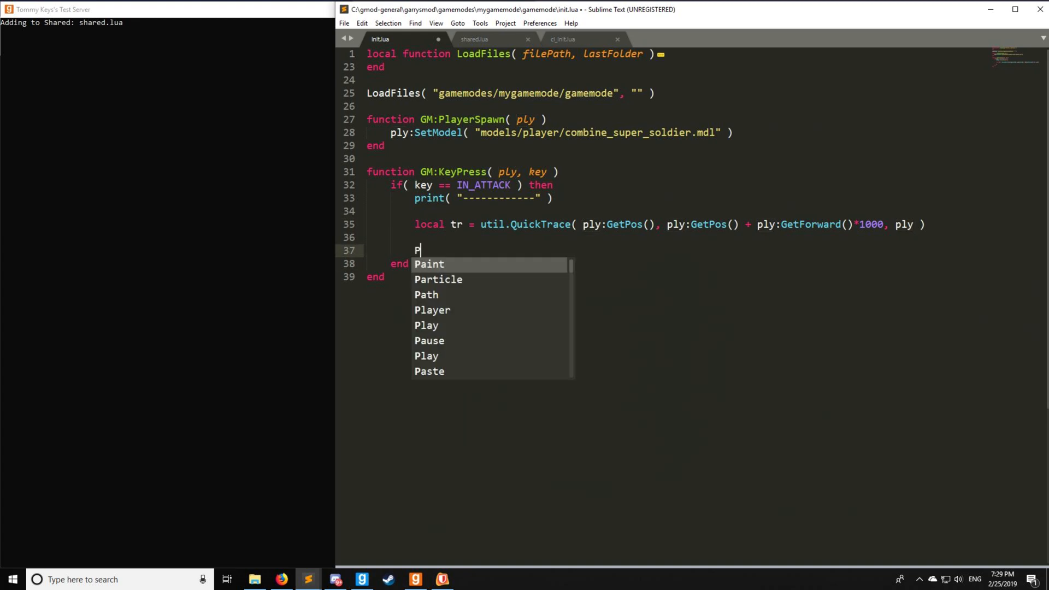
type("rintTabl")
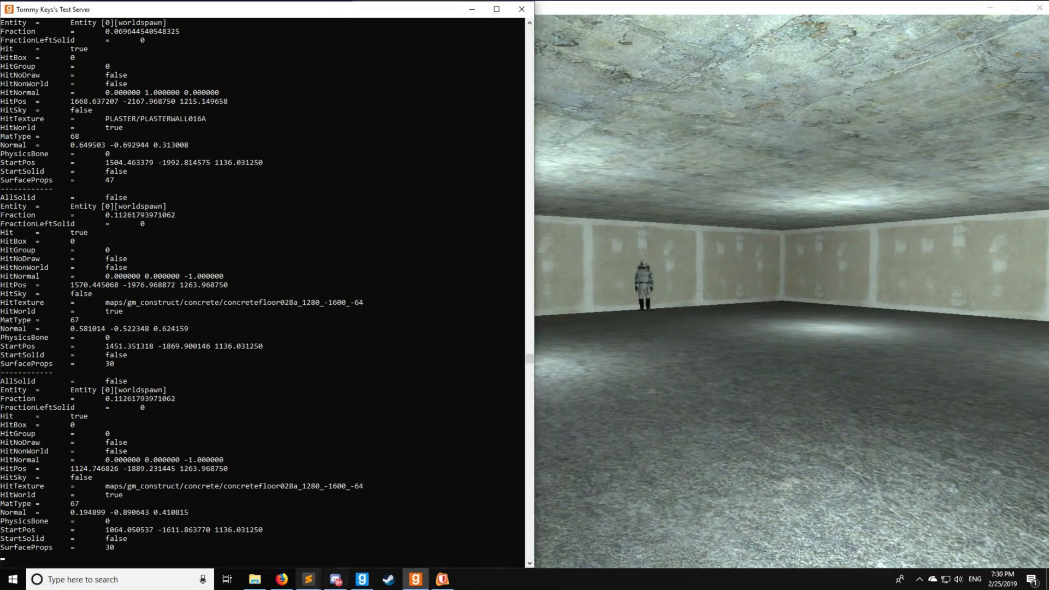
Return to the Sublime Text editor after checking the server console output.
left_click(307, 580)
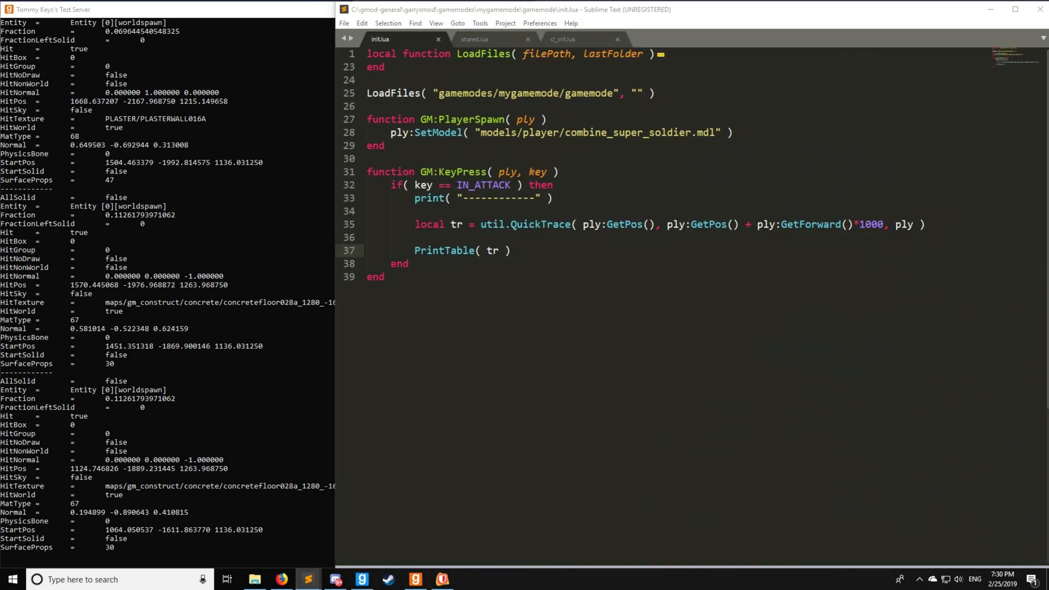
Insert the traceData table and call util.TraceLine( traceData ) instead of QuickTrace.
key("enter")
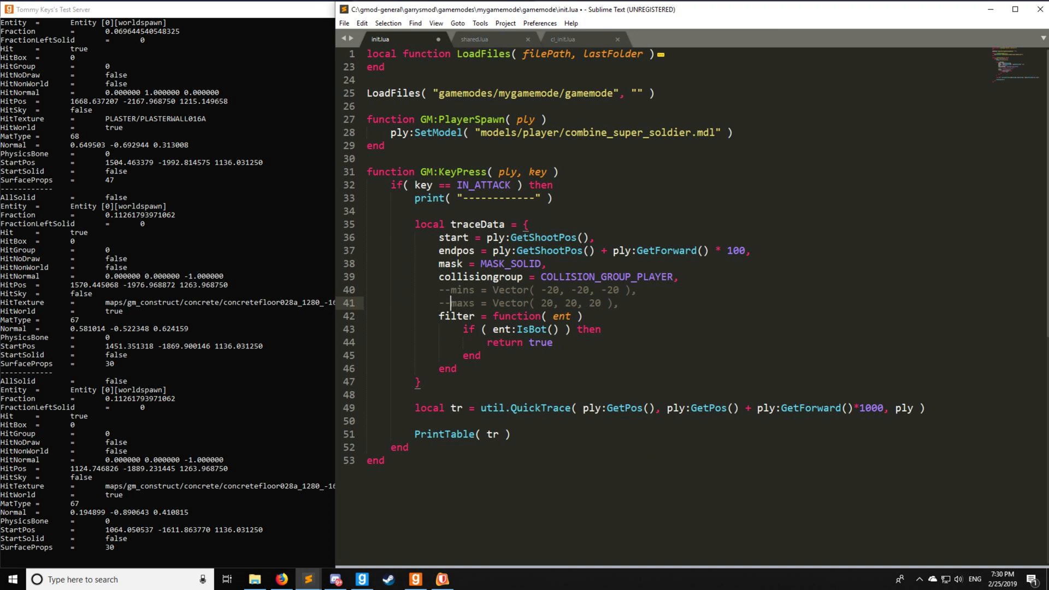
double_click(539, 408)
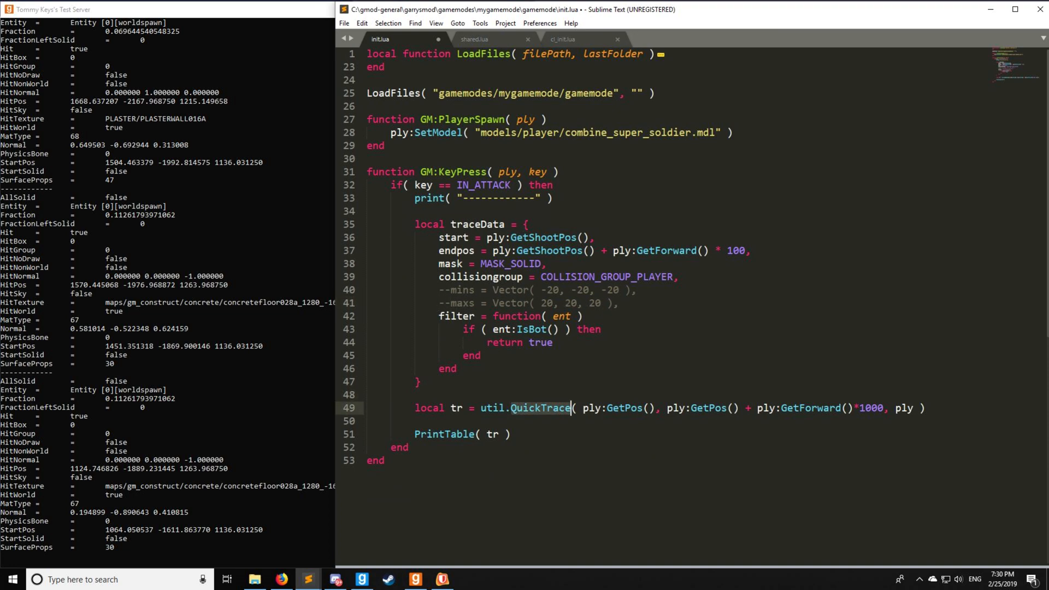
type("T")
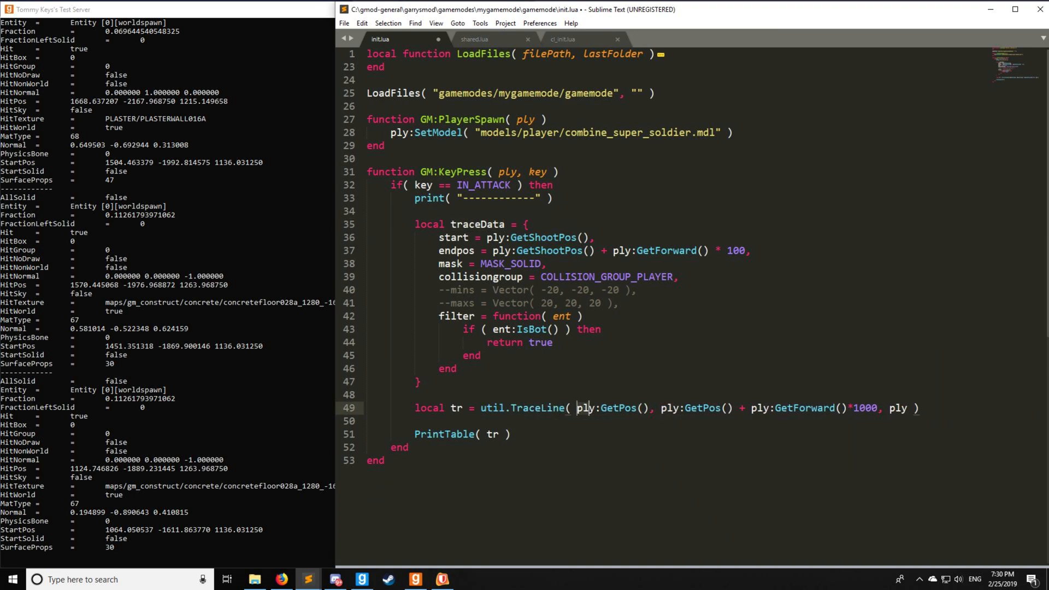
type("traceData")
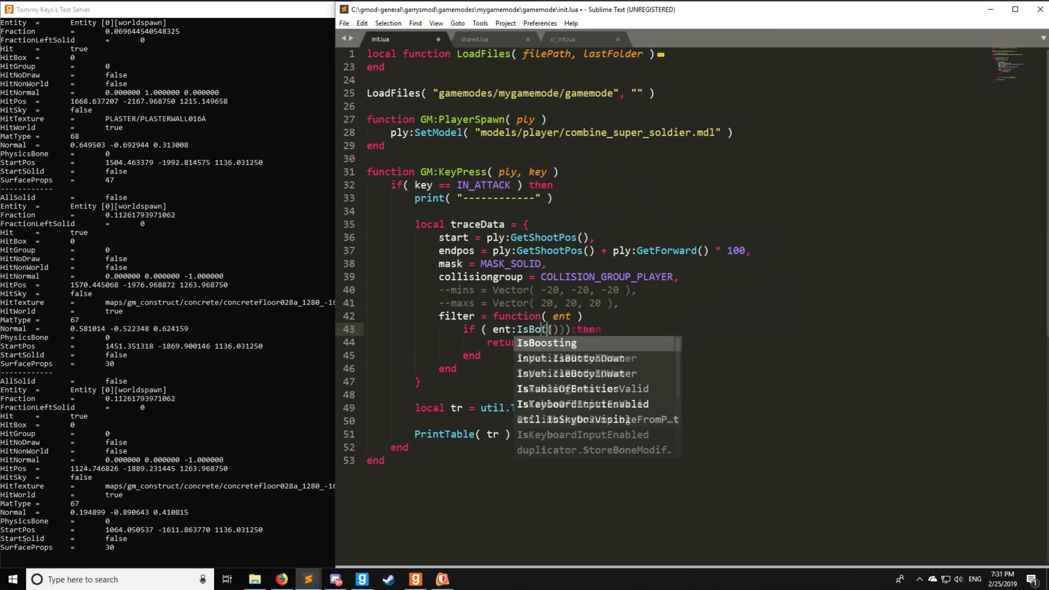
Make the traceData filter function return false for the player and true otherwise.
type("fa")
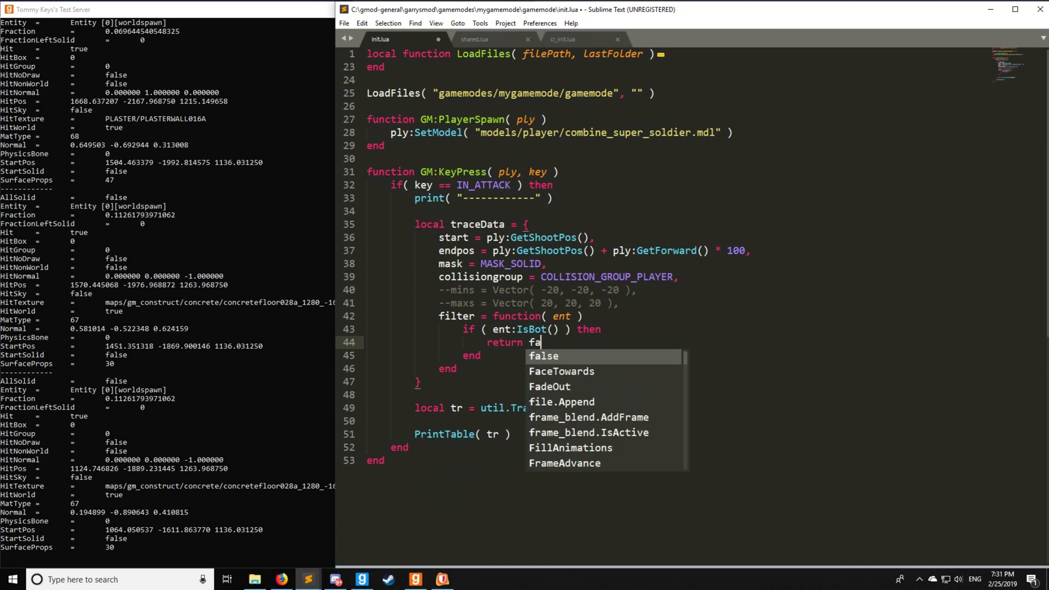
type("true")
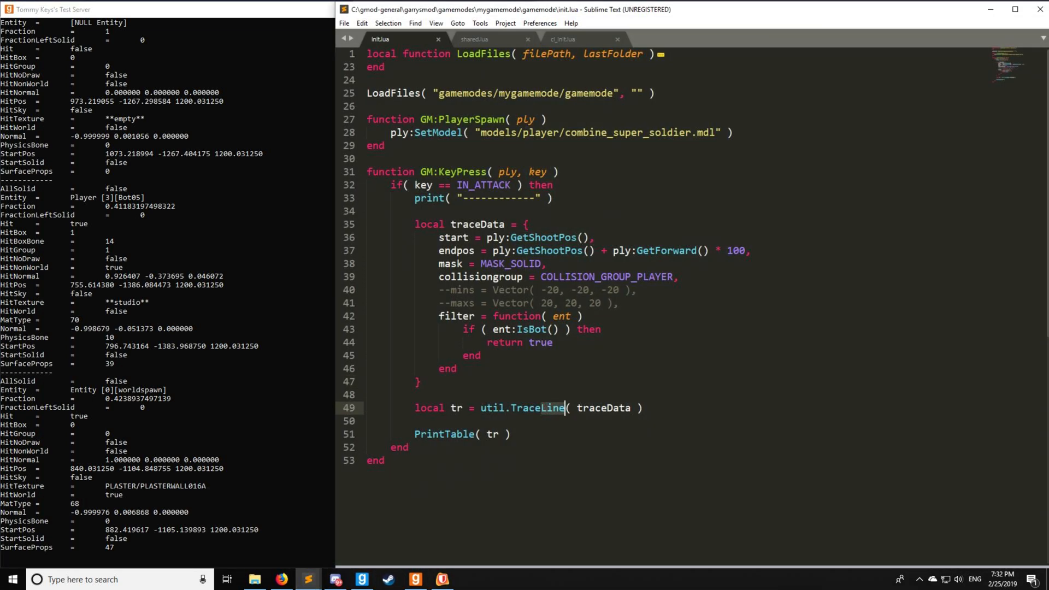
Switch the call to util.TraceHull and enable the mins/maxs Vector lines in traceData.
type("Hull")
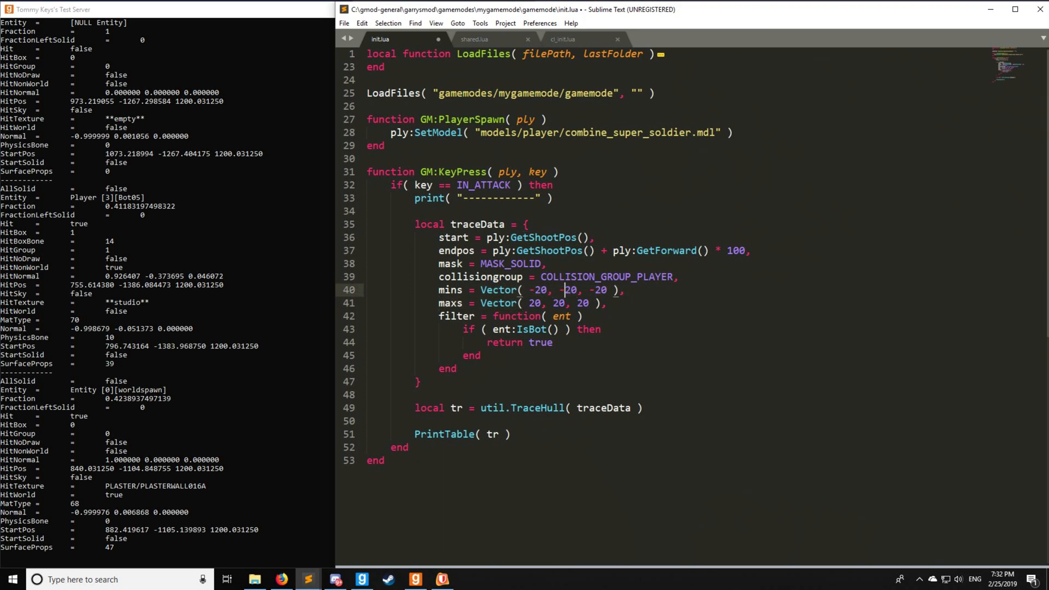
double_click(535, 289)
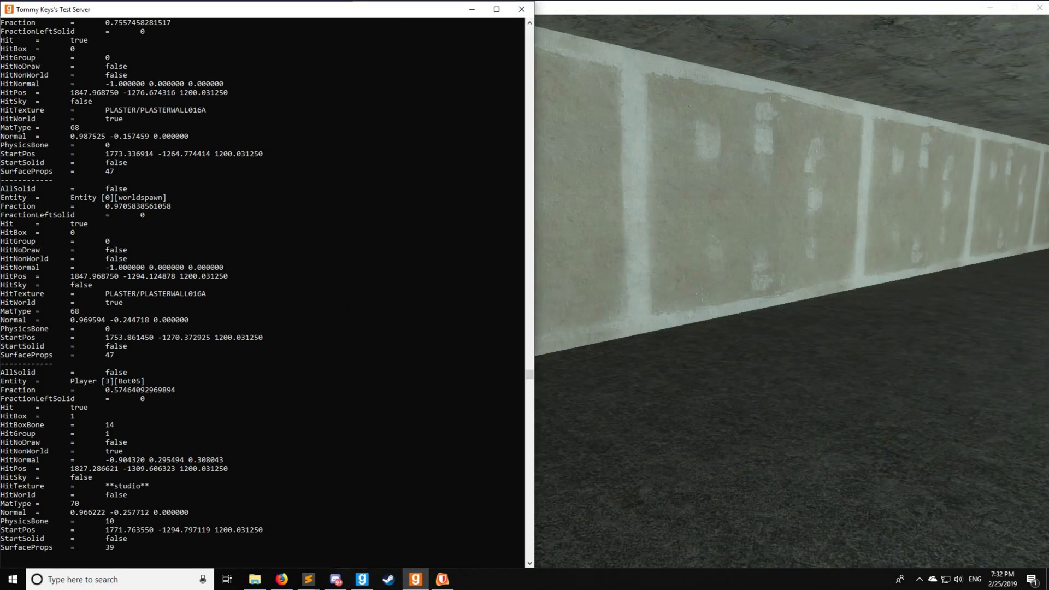
mouse_move(308, 579)
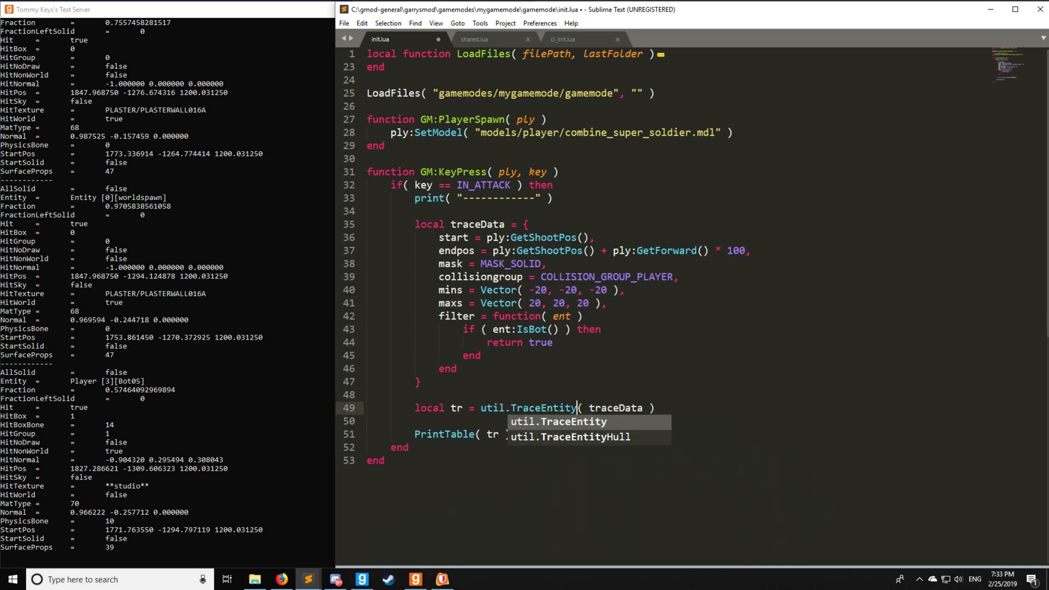
Print util.GetPlayerTrace( ply, ply:GetAimVector() ) with the old trace line commented out.
key("Escape")
type("--")
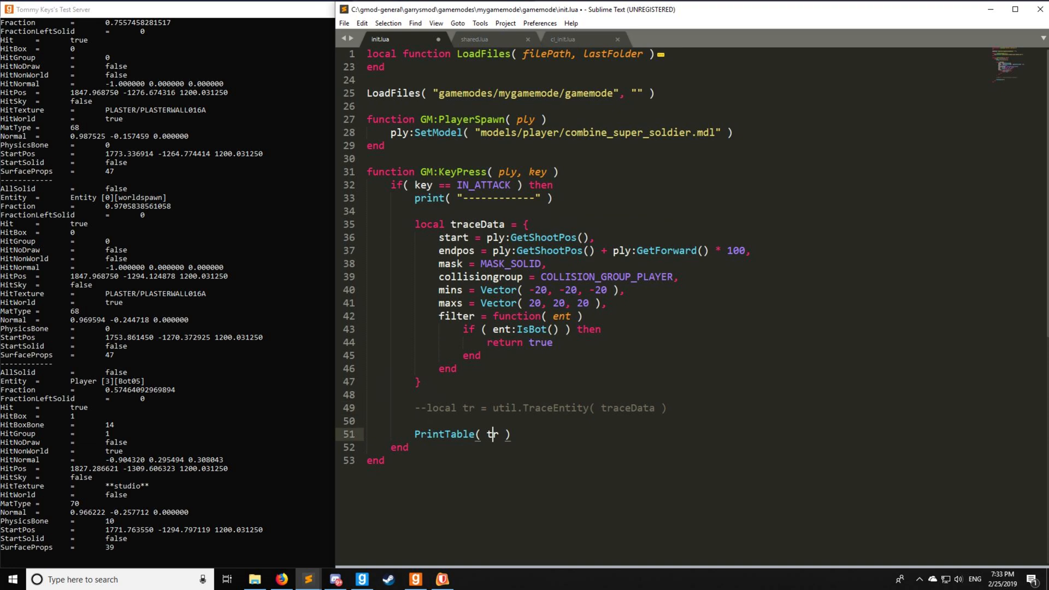
type("util")
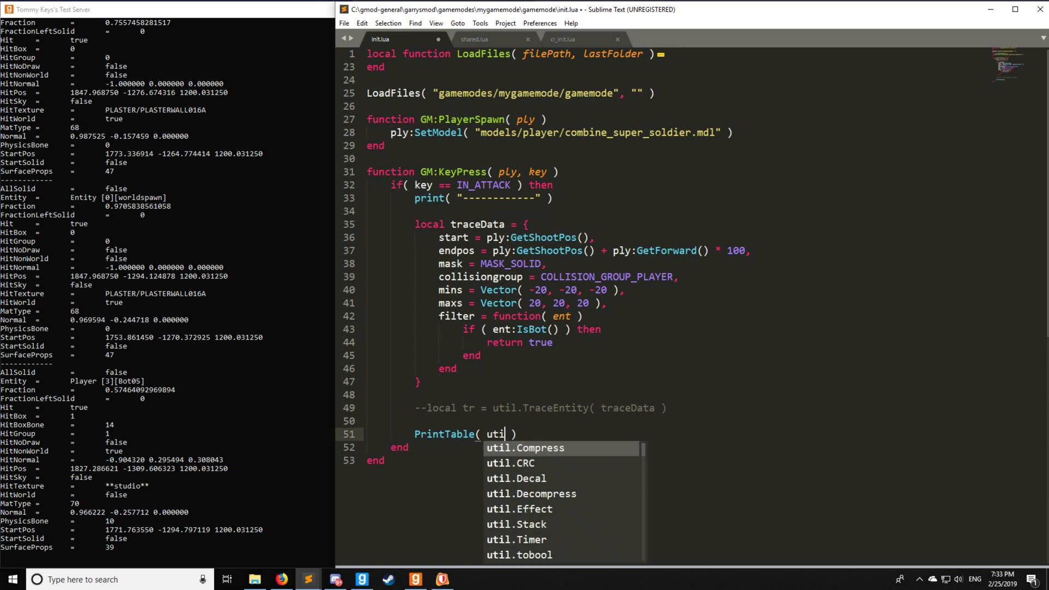
type(".GetPlayerTrace(")
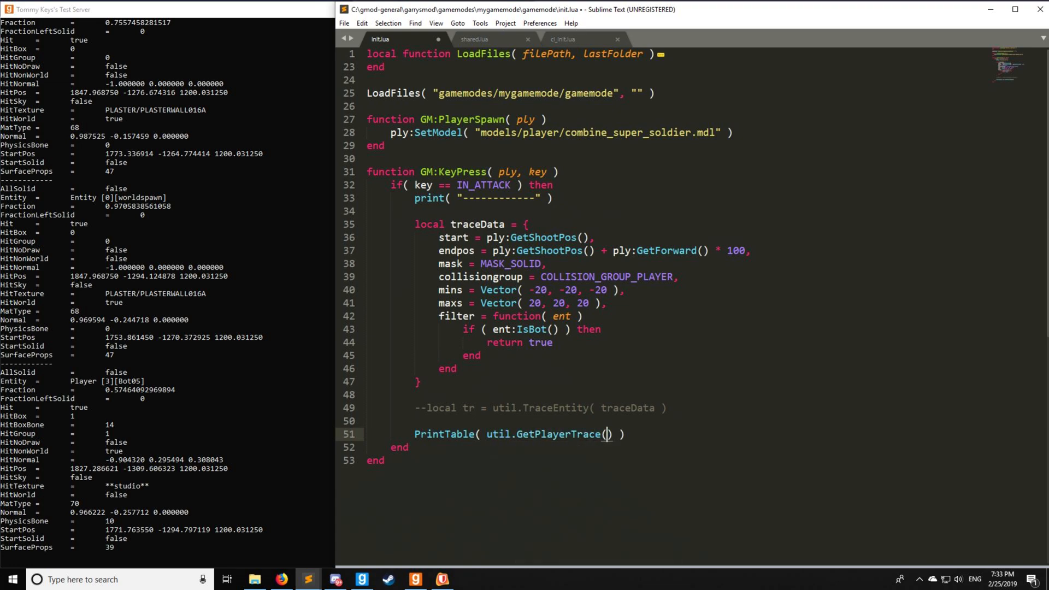
type("ply")
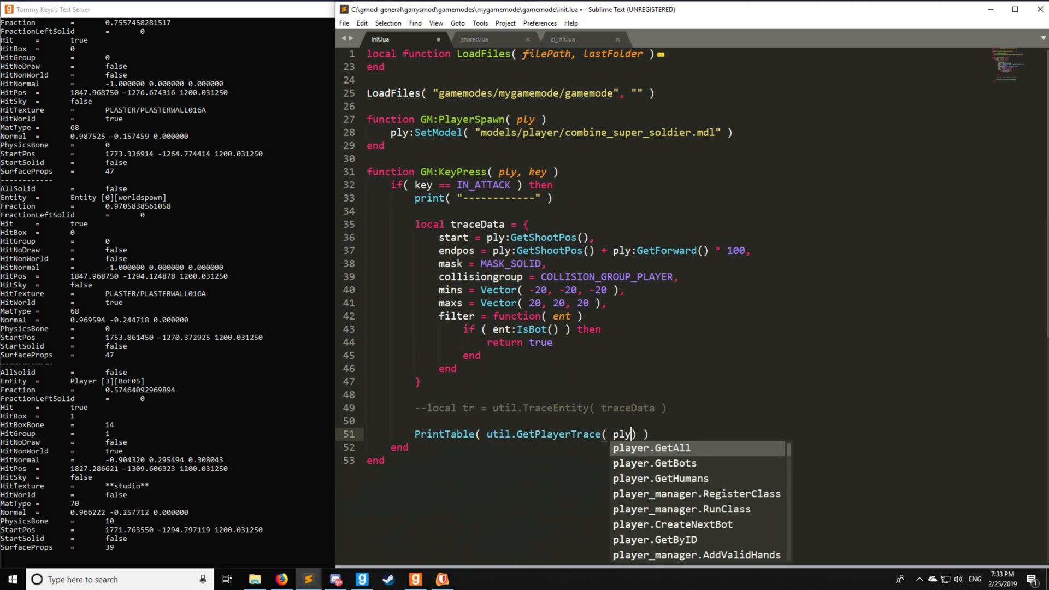
type(", p")
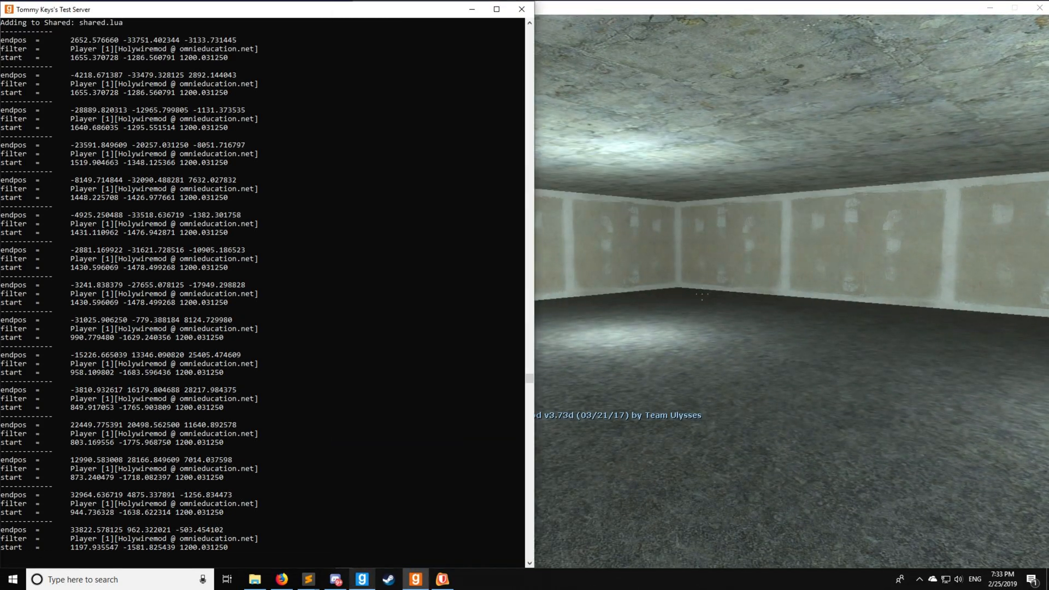
Return to the code editor after firing shots in game.
left_click(307, 580)
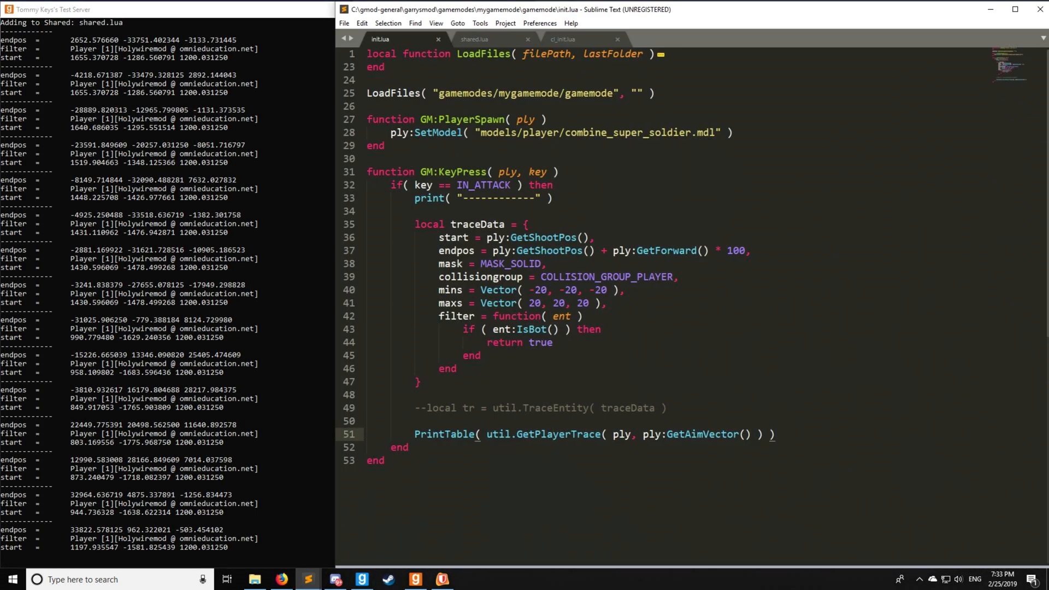
Move the GetPlayerTrace call into util.TraceEntity with ply and print tr again.
left_click_drag(484, 434, 752, 434)
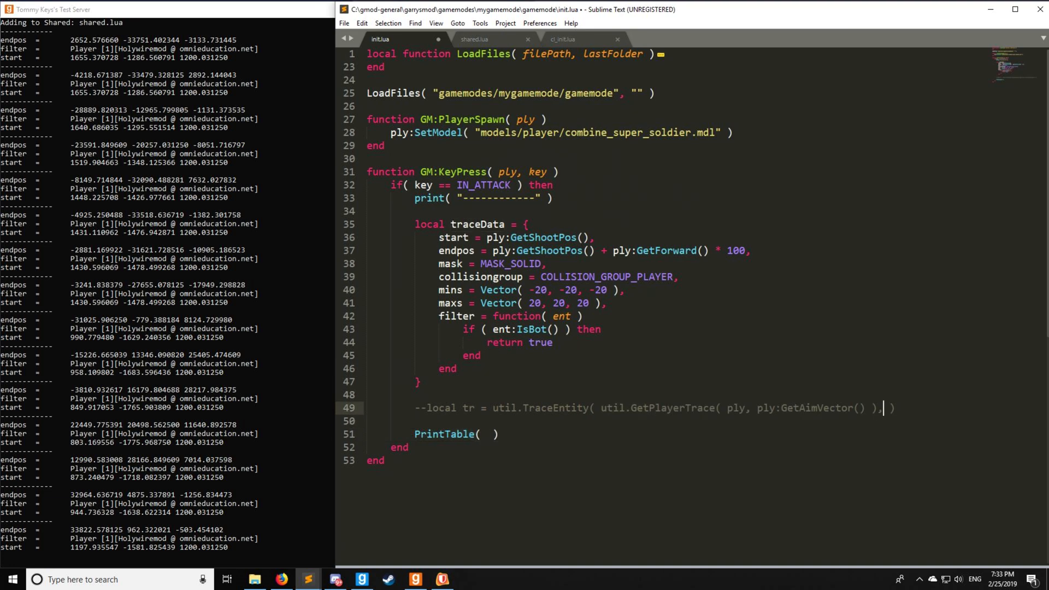
type("ply")
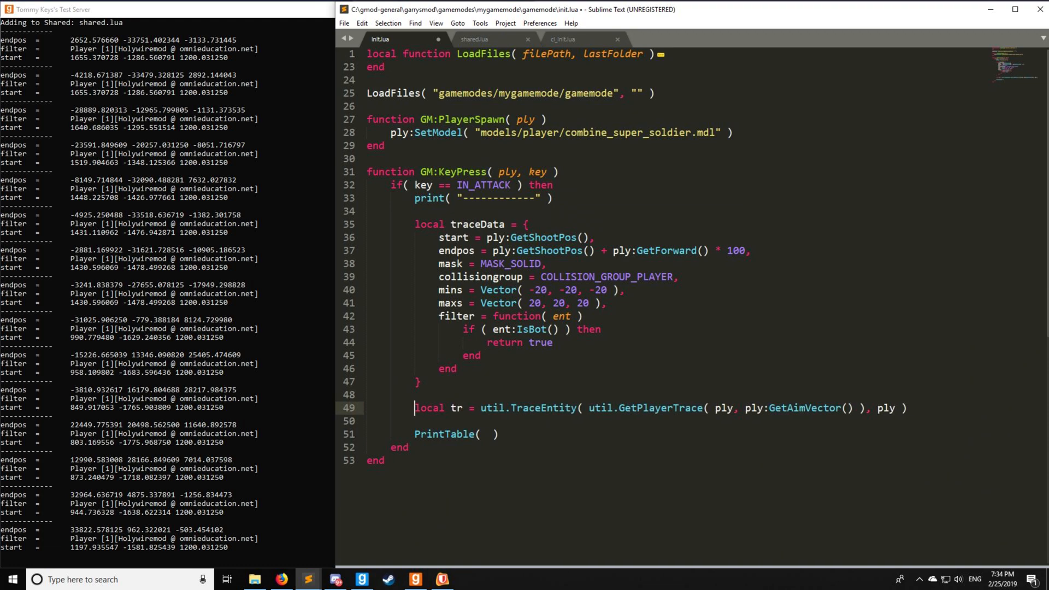
type("tr")
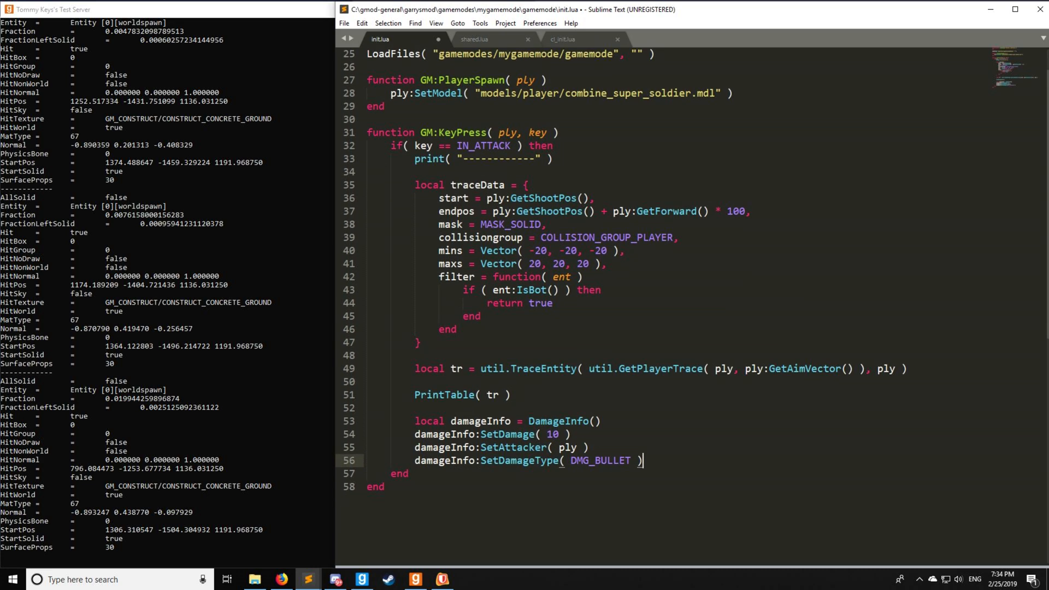
Add blank lines below the SetDamageType line of the damage setup.
left_click(562, 434)
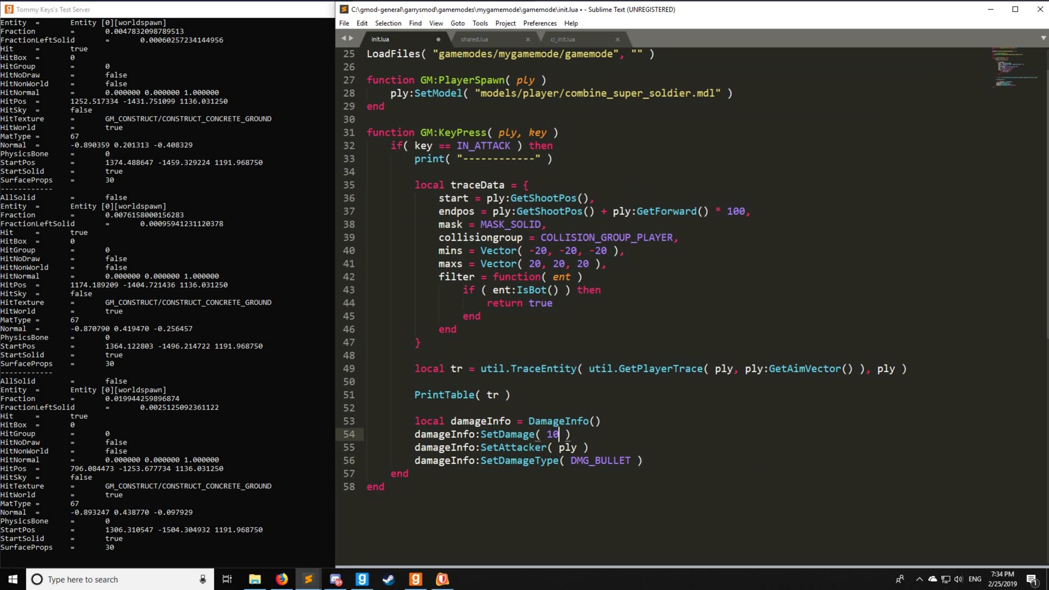
left_click(640, 460)
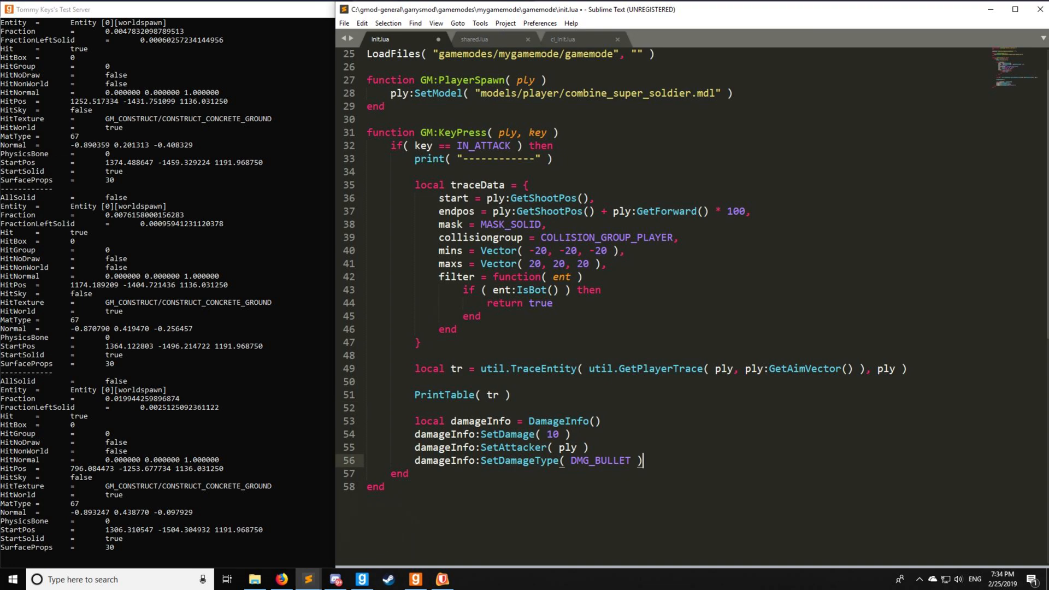
key("enter")
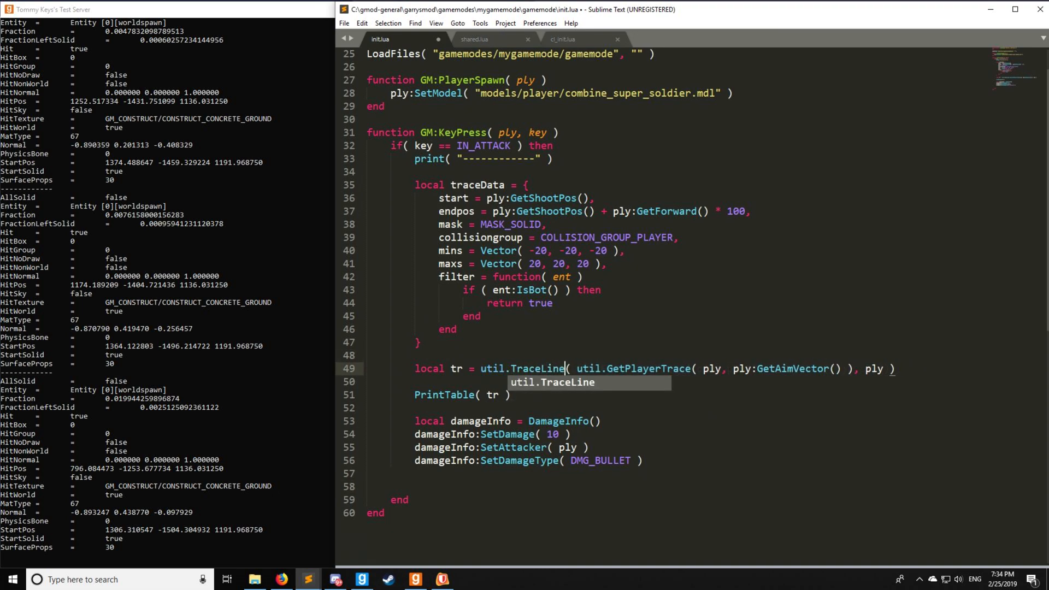
Make tr come from util.TraceLine( traceData ) and begin a tr.Entity line.
left_click(491, 186)
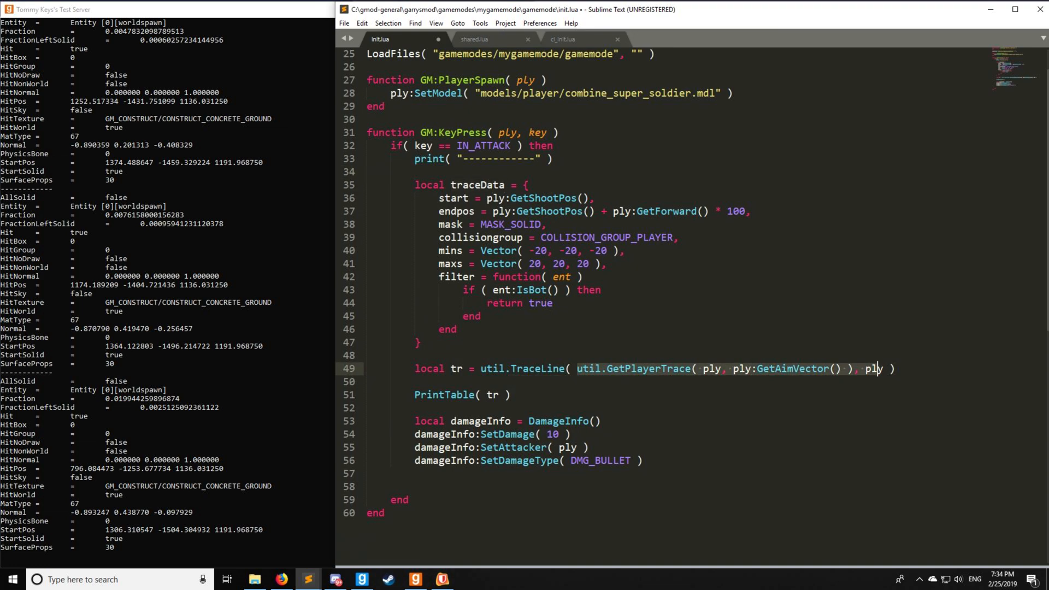
type("traceData )")
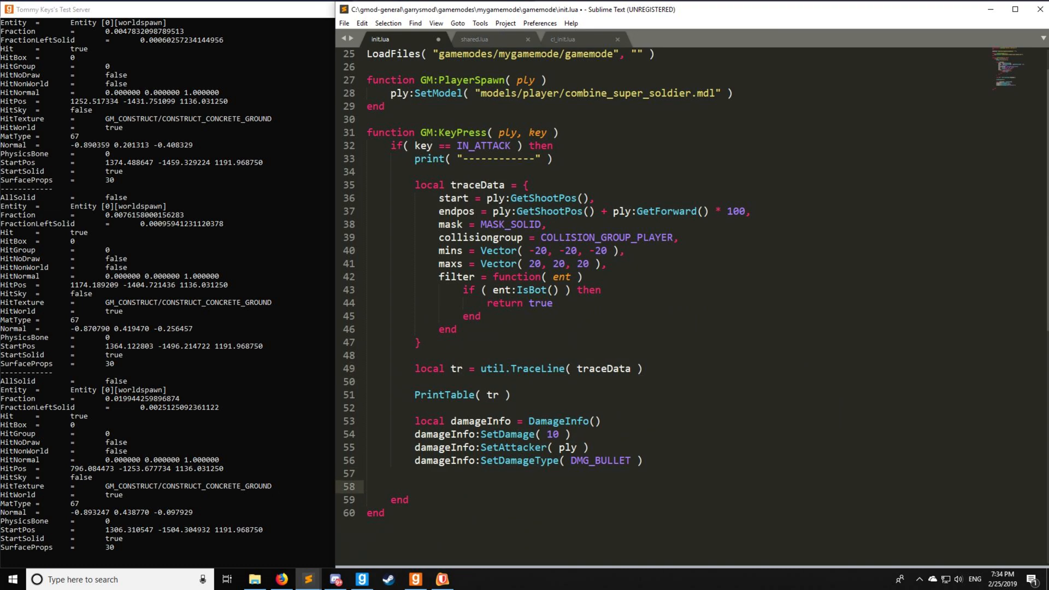
type("tr.Entit")
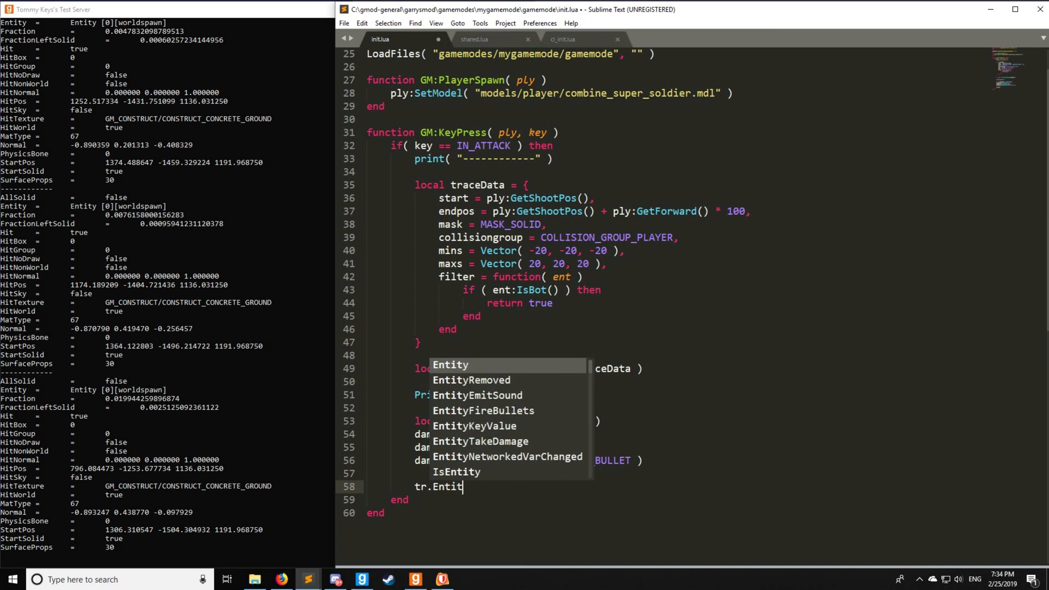
Call tr.Entity:DispatchTraceAttack inside an if( IsValid( tr.Entity ) ) then check.
type("y:")
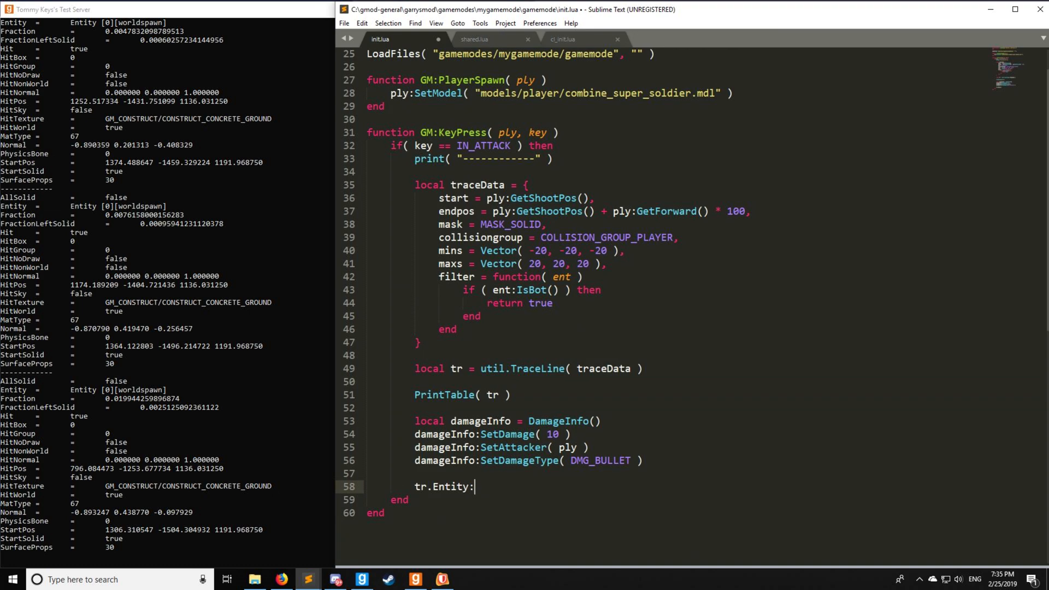
type("DispatchTrace")
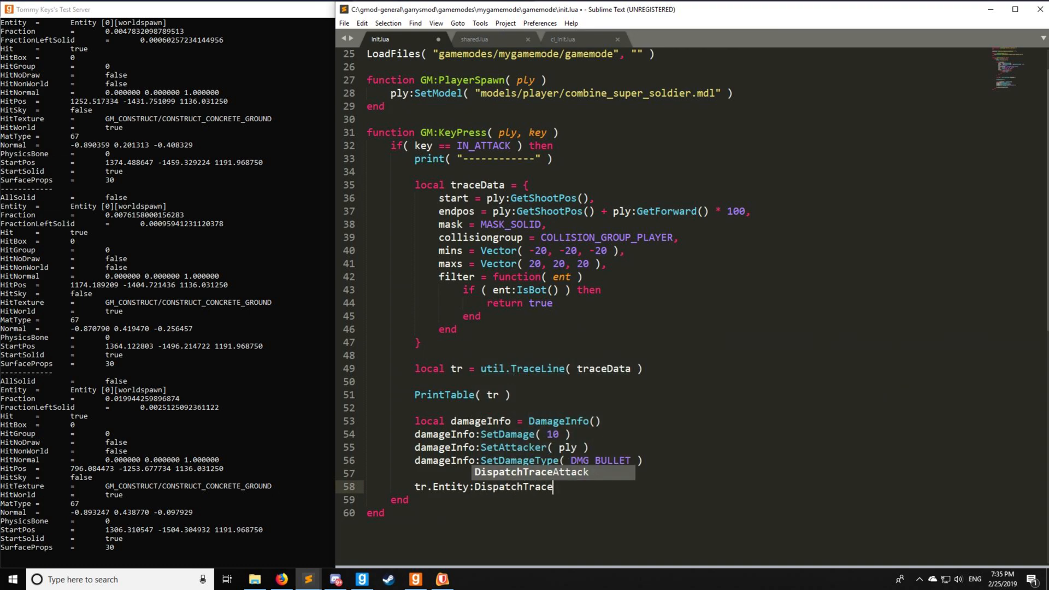
key("tab")
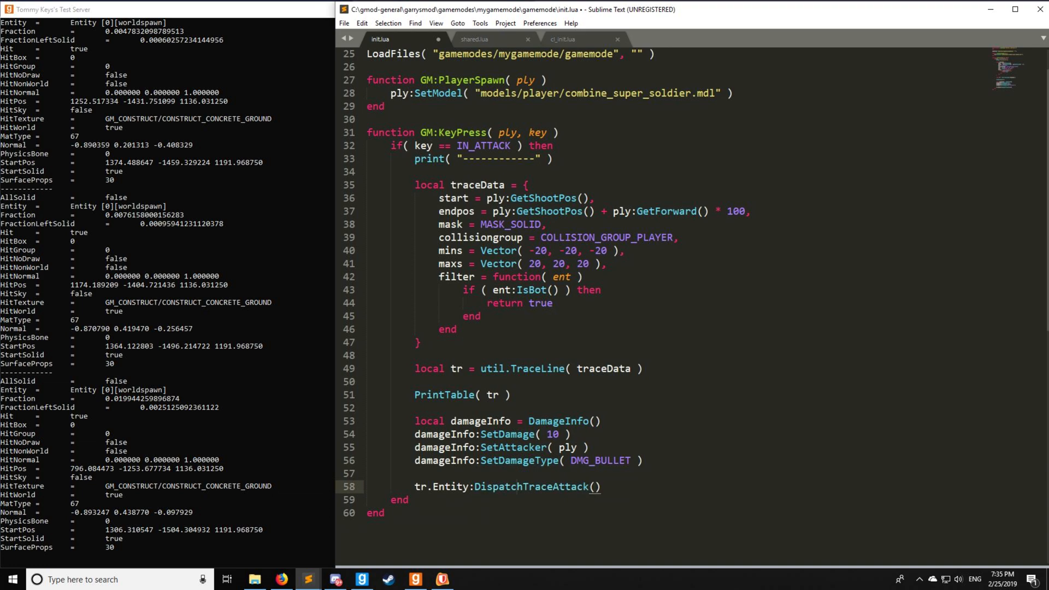
key("enter")
type("if( I")
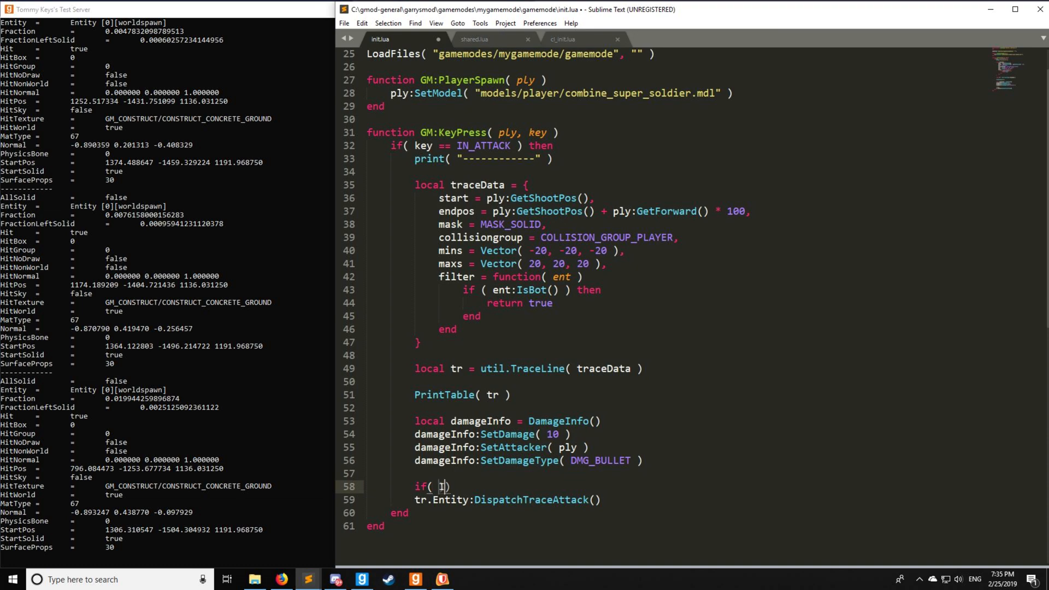
type("IsValid()")
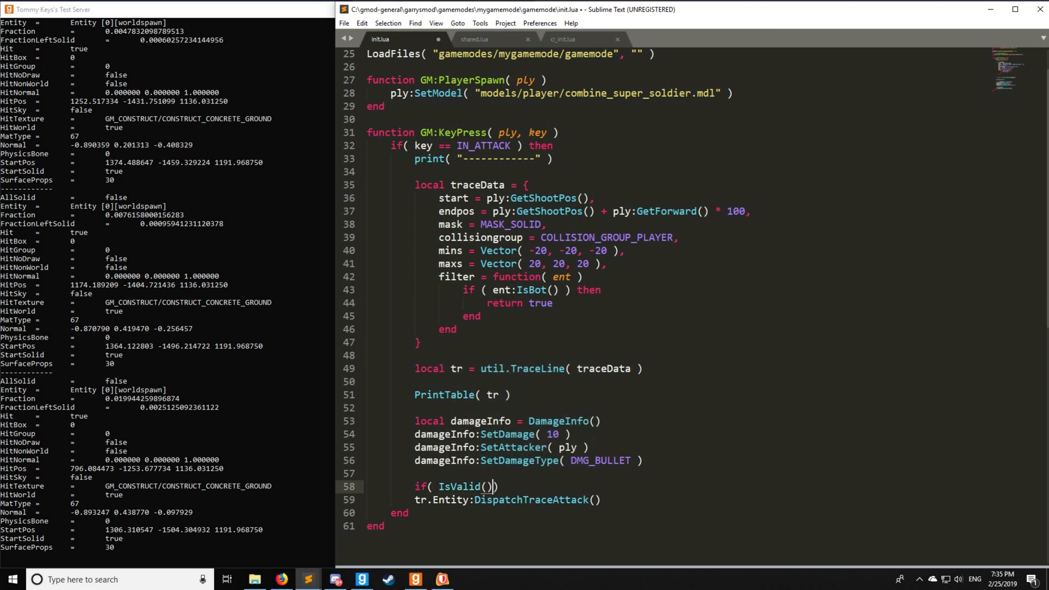
type("tr.Entity")
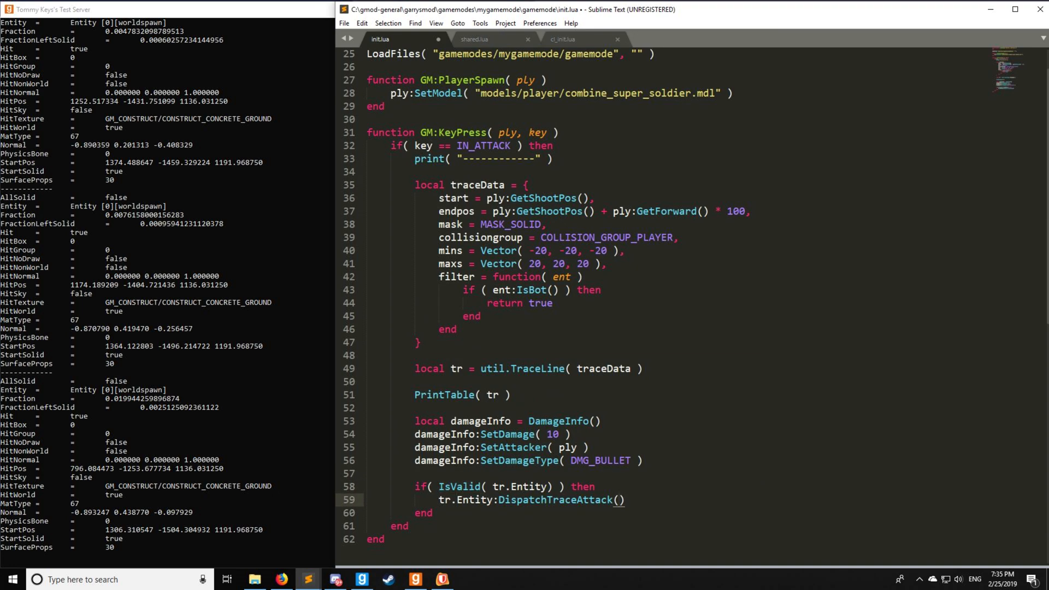
Pass damageInfo, tr and tr.HitNormal as the DispatchTraceAttack arguments.
double_click(458, 421)
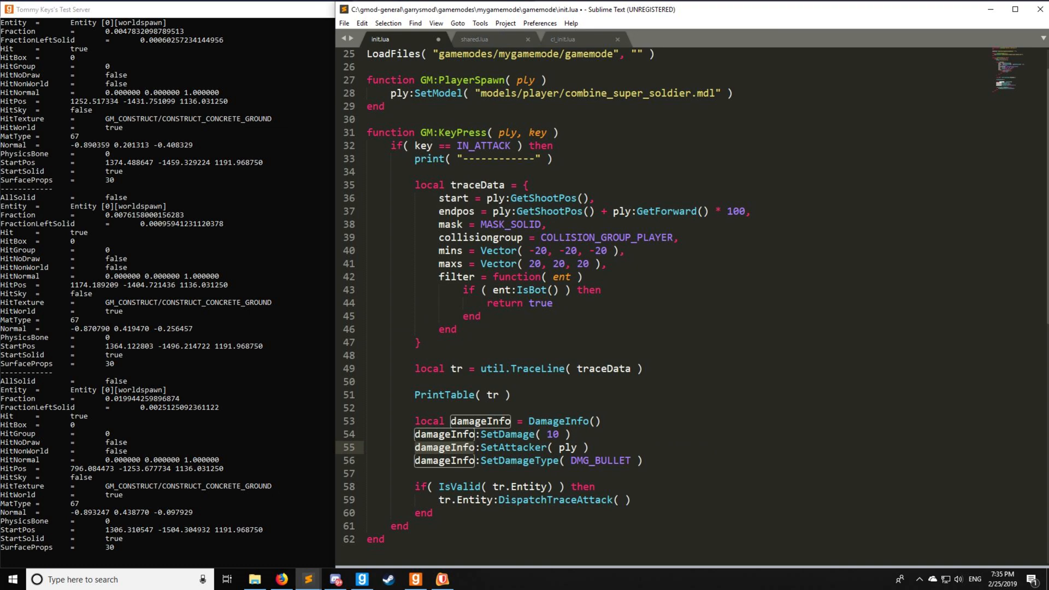
type("damageInfo,")
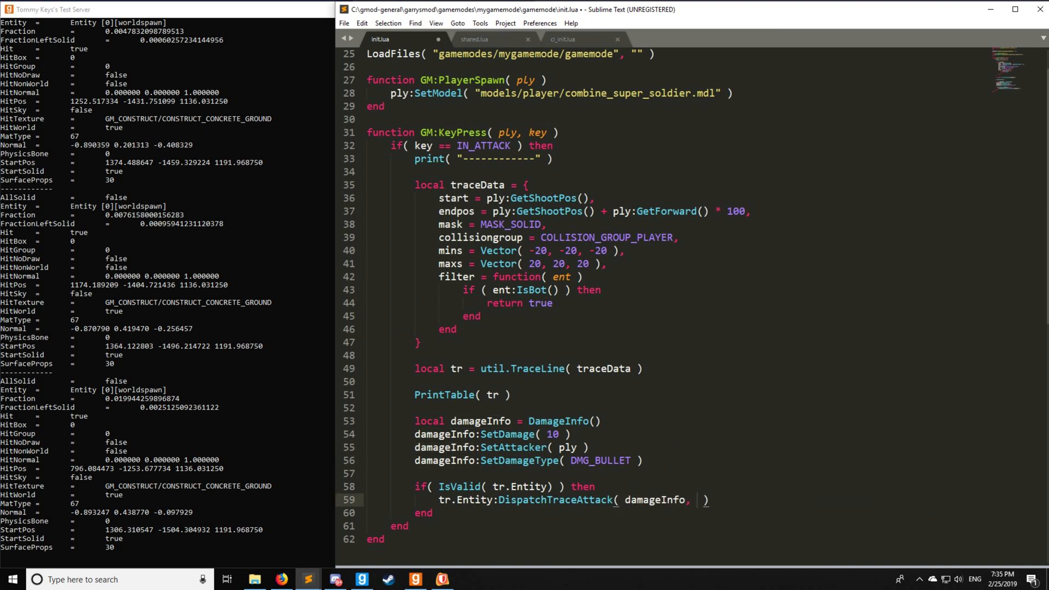
type("tr, tr.")
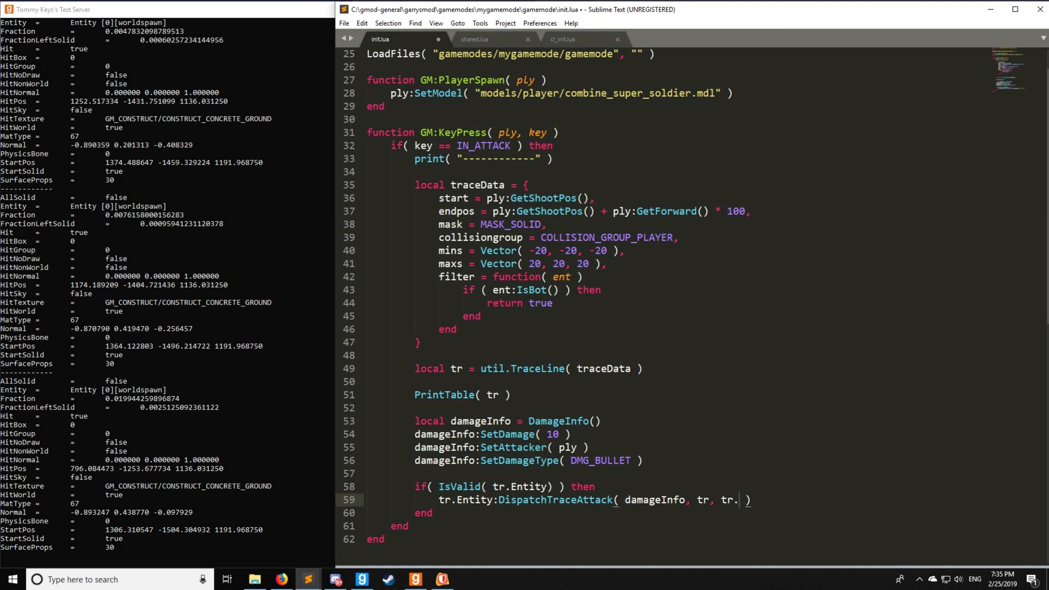
type("Hit")
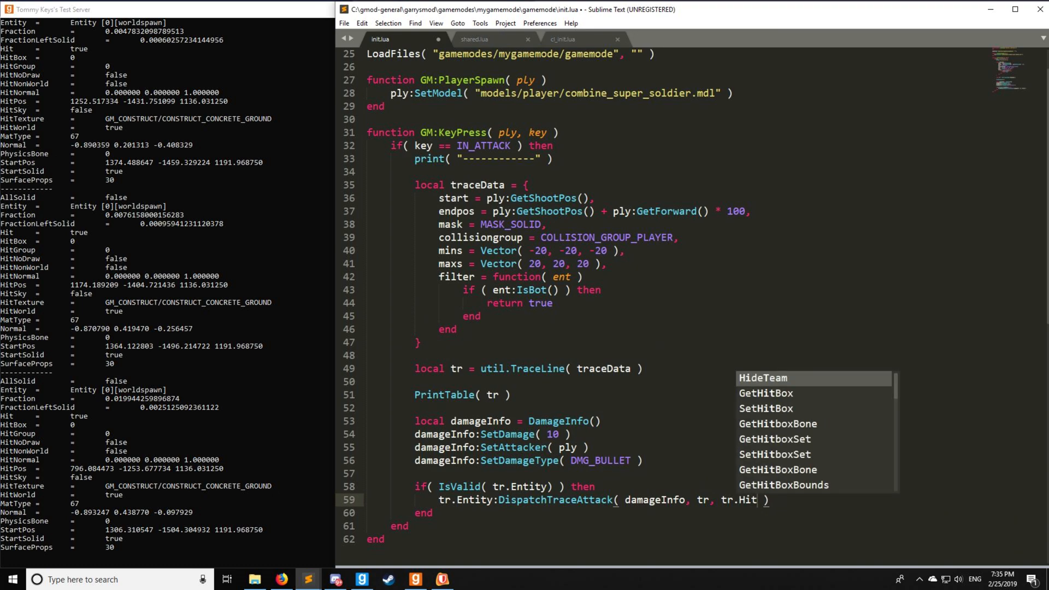
type("Normal")
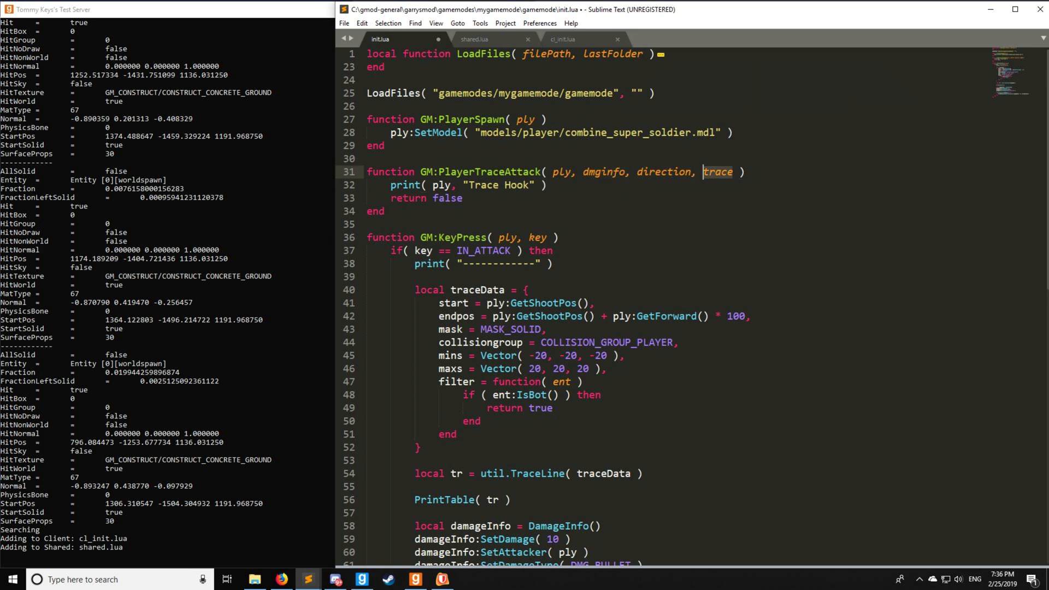
Change the PlayerTraceAttack hook's return to true, then back to false.
left_click(548, 185)
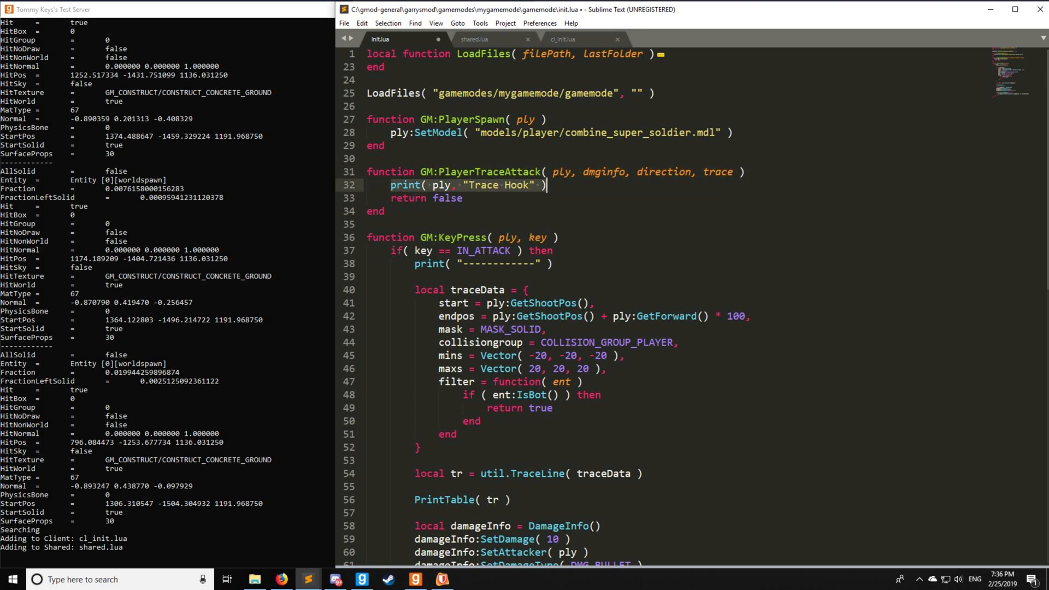
double_click(448, 199)
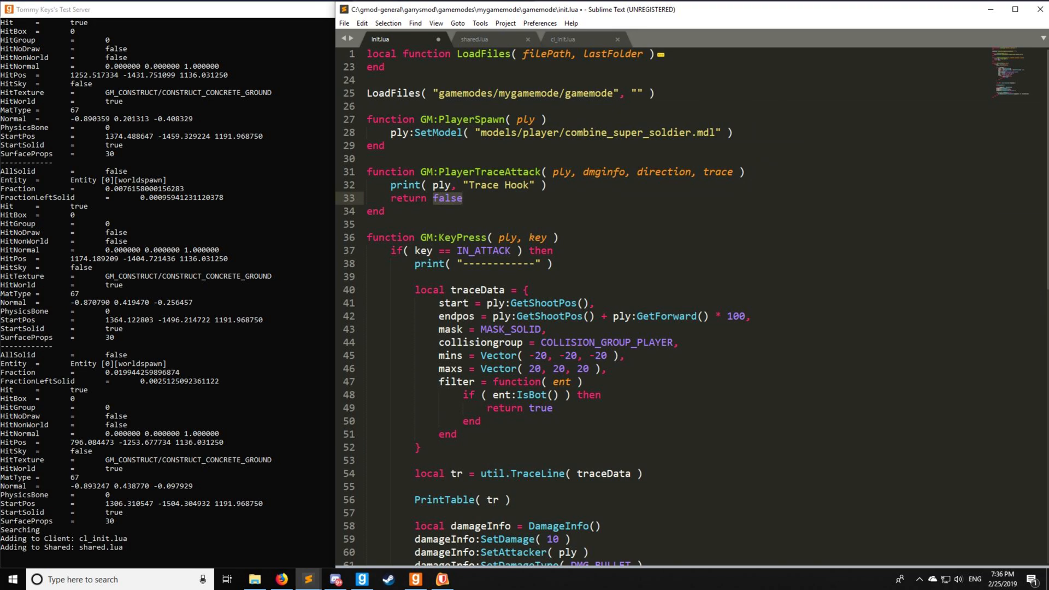
type("true")
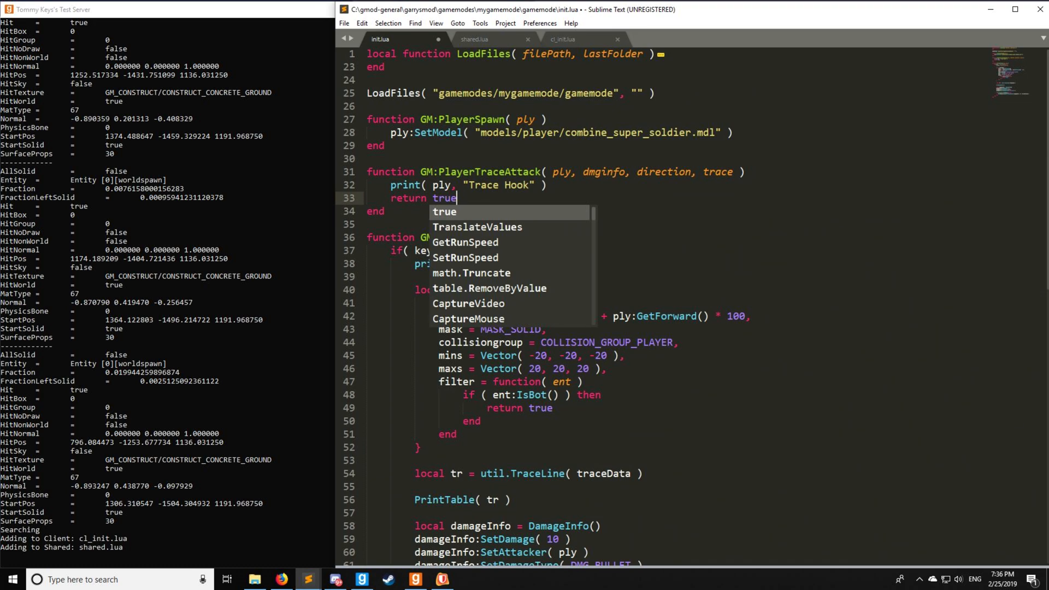
type("fals")
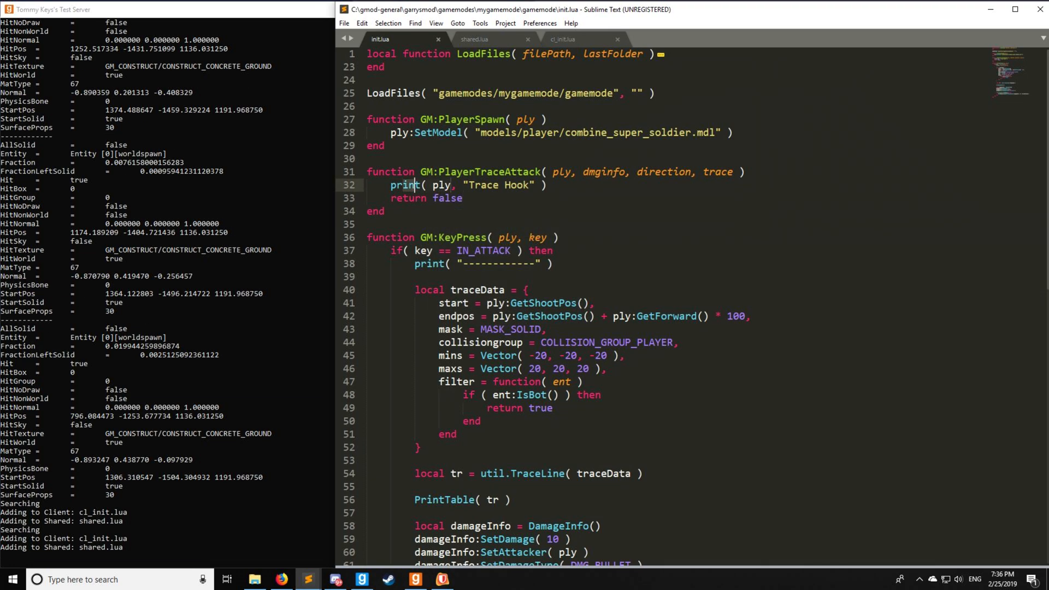
Scroll down and review the IsValid trace attack block.
scroll("down", 3)
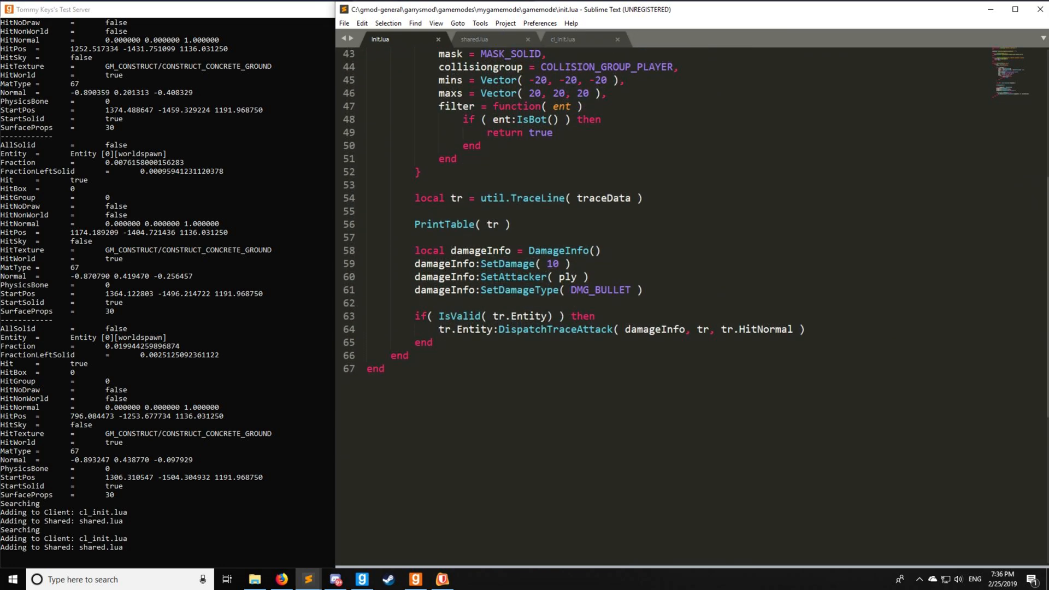
left_click(594, 316)
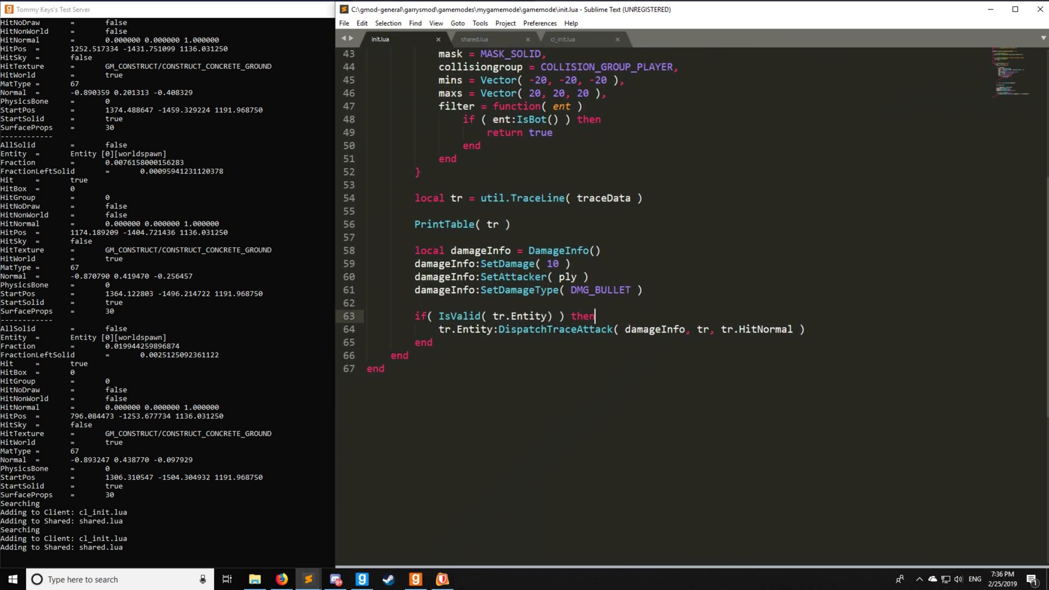
double_click(555, 329)
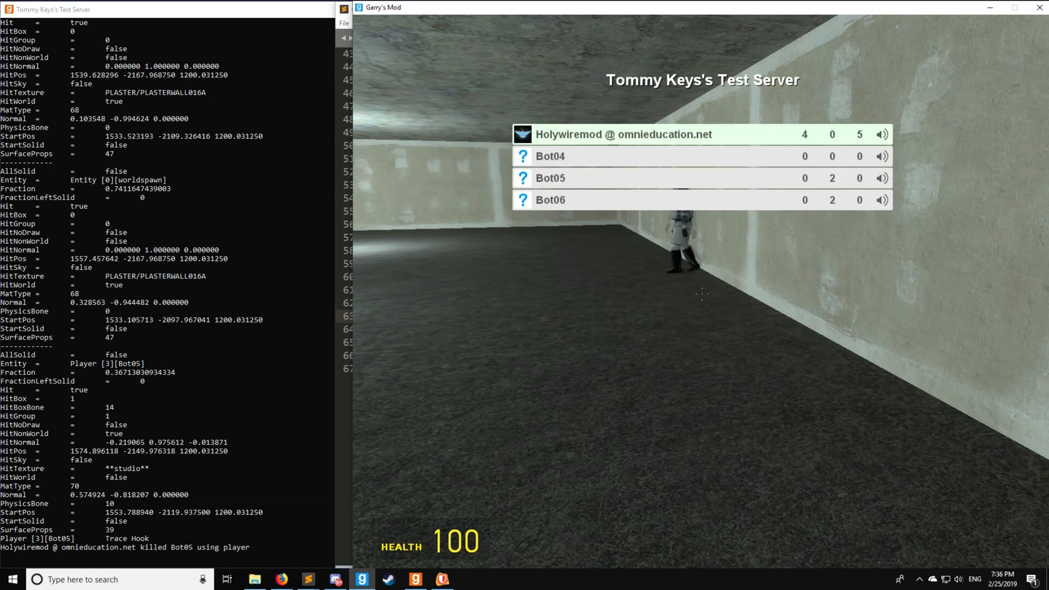
Return to the code editor after the trace attack kills Bot05.
left_click(308, 580)
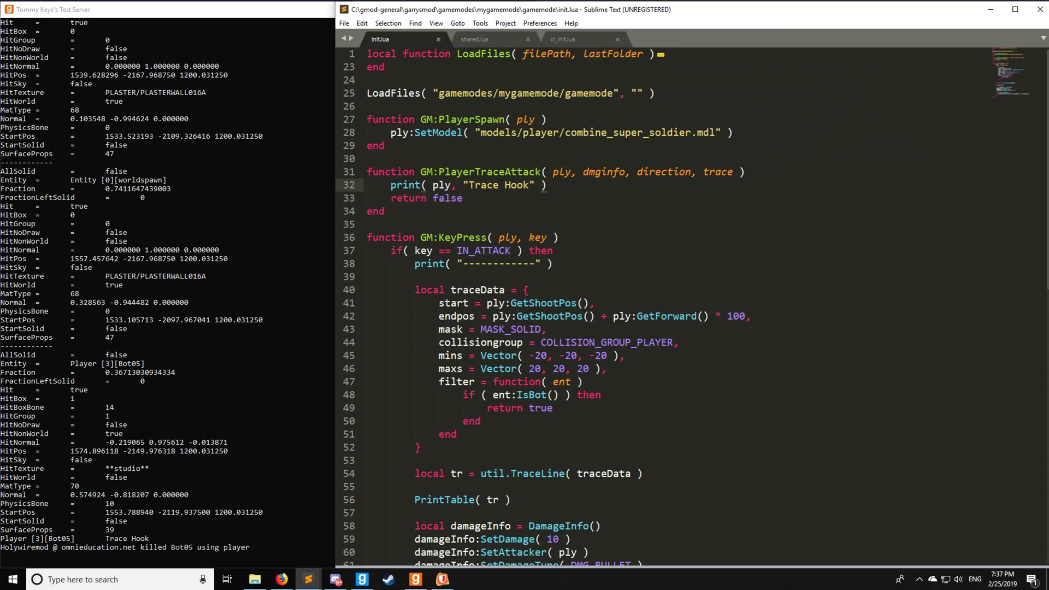
Start a ply:TraceHullAttack call in place of the IsValid damage block.
scroll("down", 3)
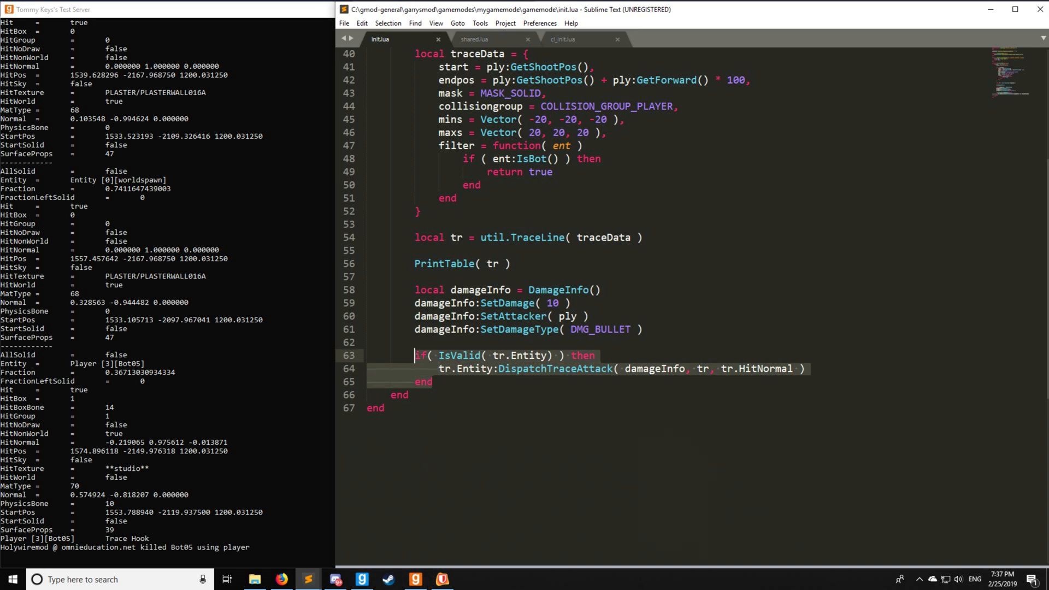
type("ply")
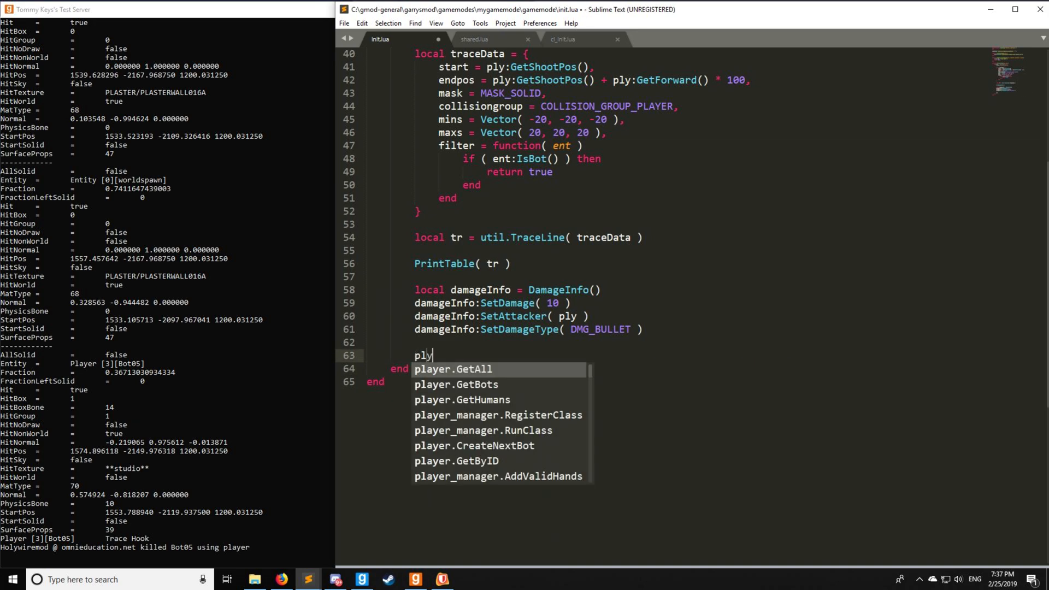
type(":")
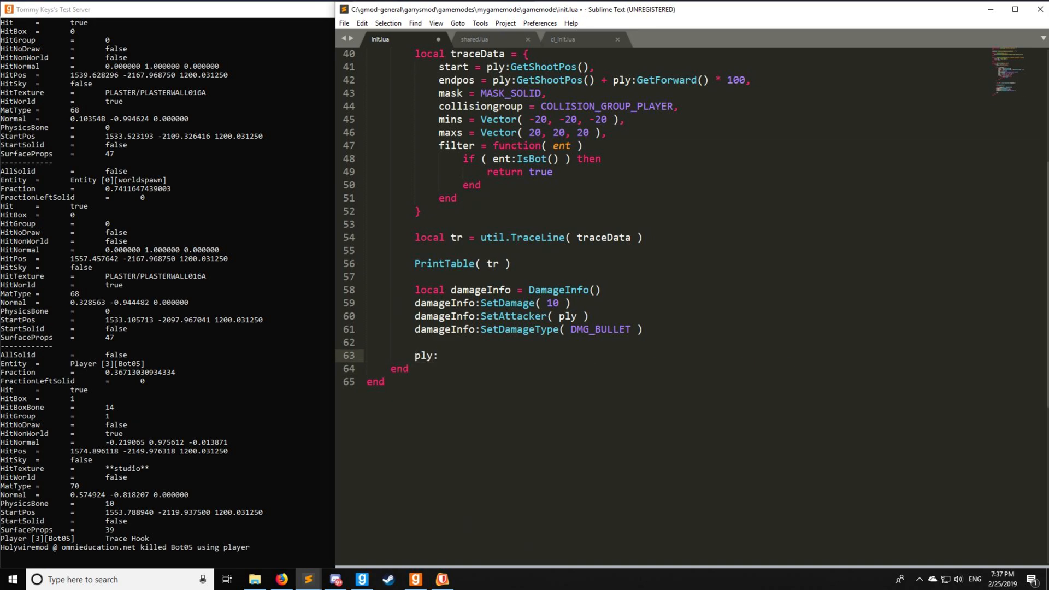
type("TraceHullA")
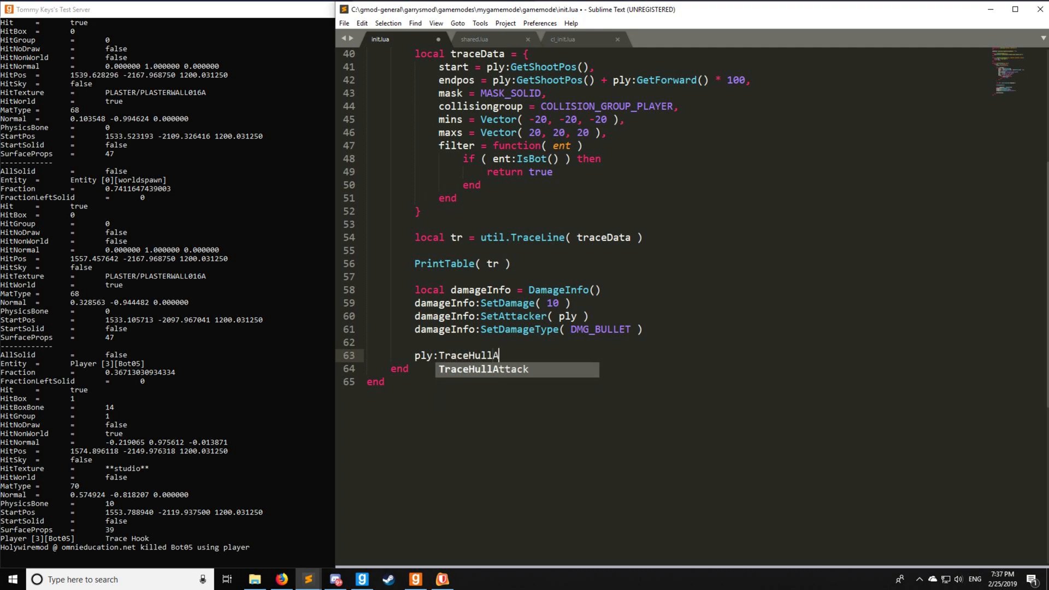
key("Tab")
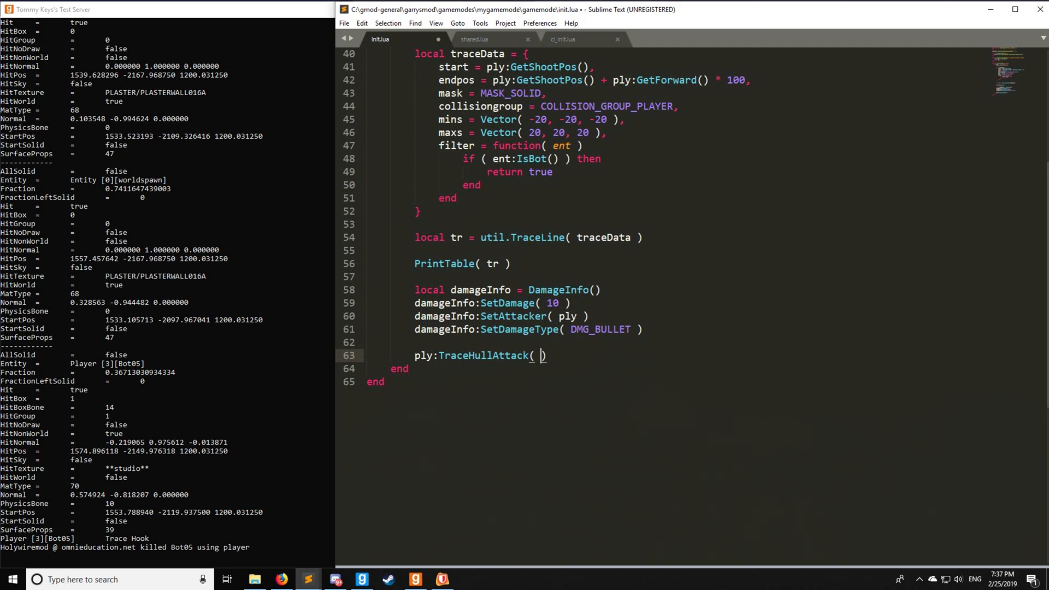
Pass traceData.start, endpos, mins, maxs, 10, DMG_BURN, 100, false as the hull attack arguments.
type("traceData.")
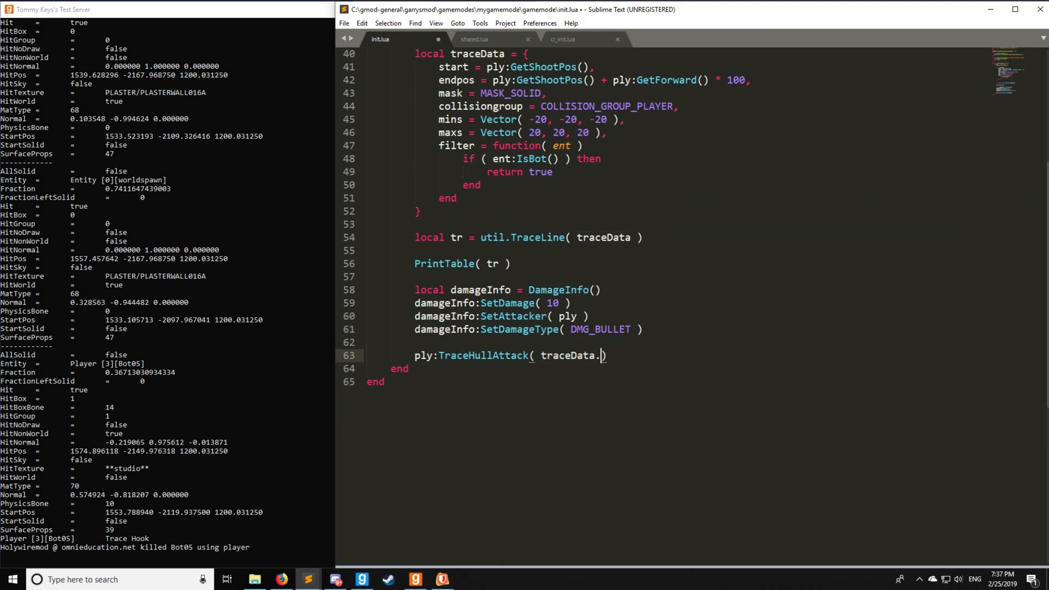
type("start, traceData")
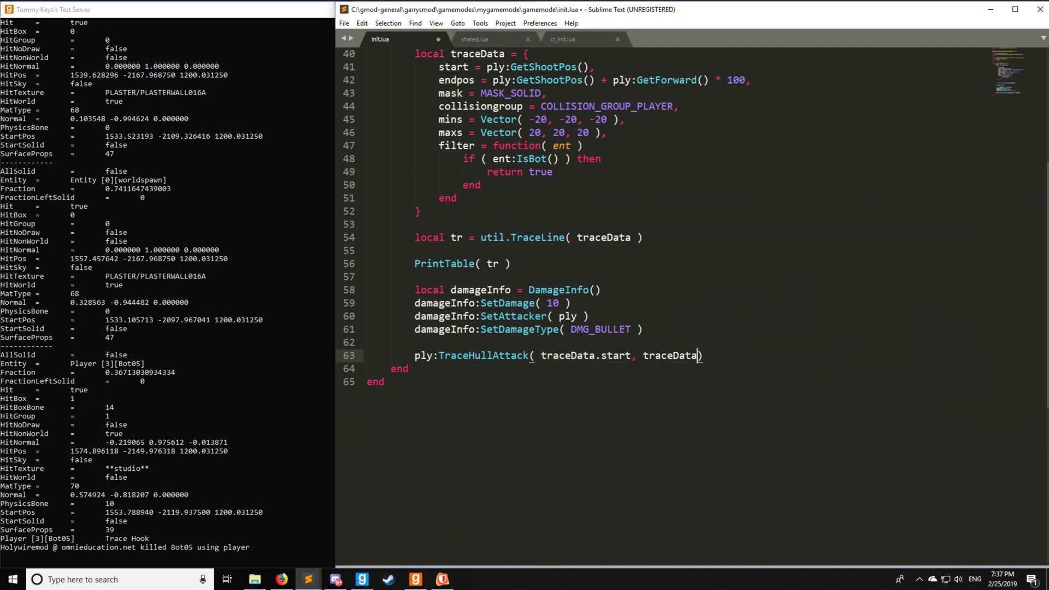
type("endp")
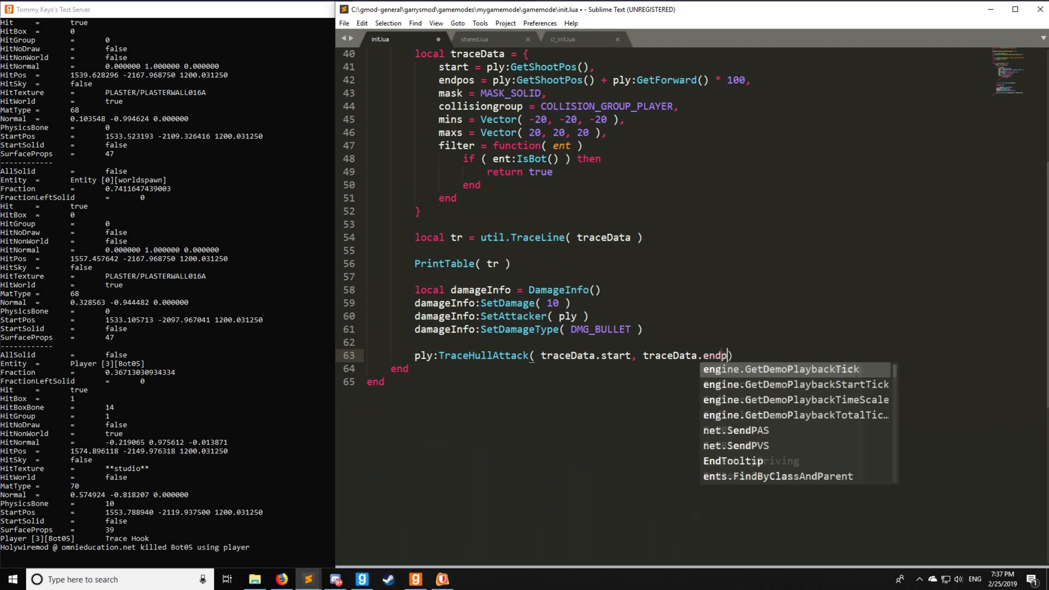
type("os, traceData)")
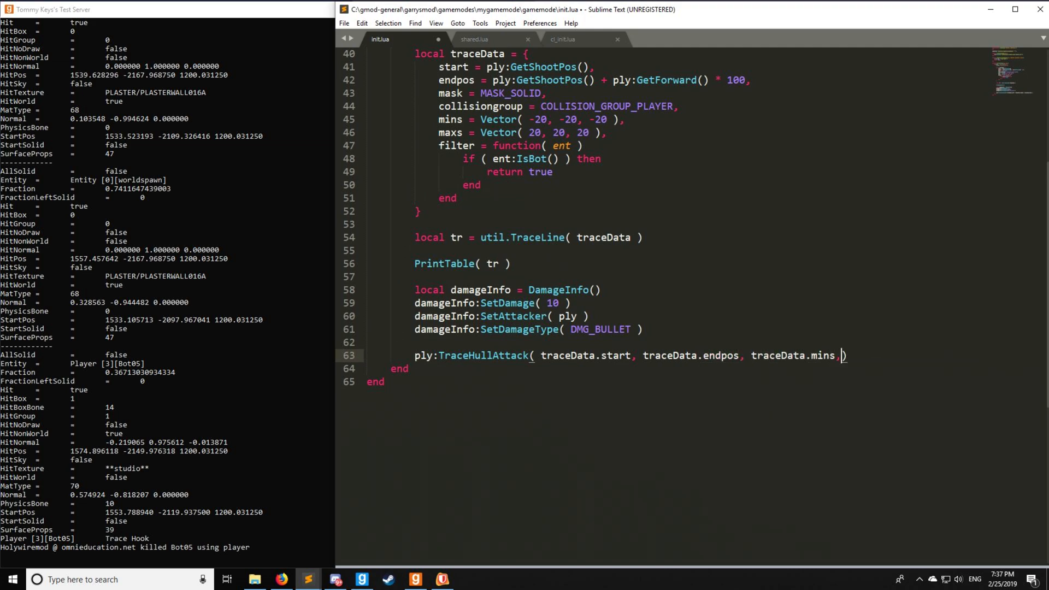
type("maxs, 10, D")
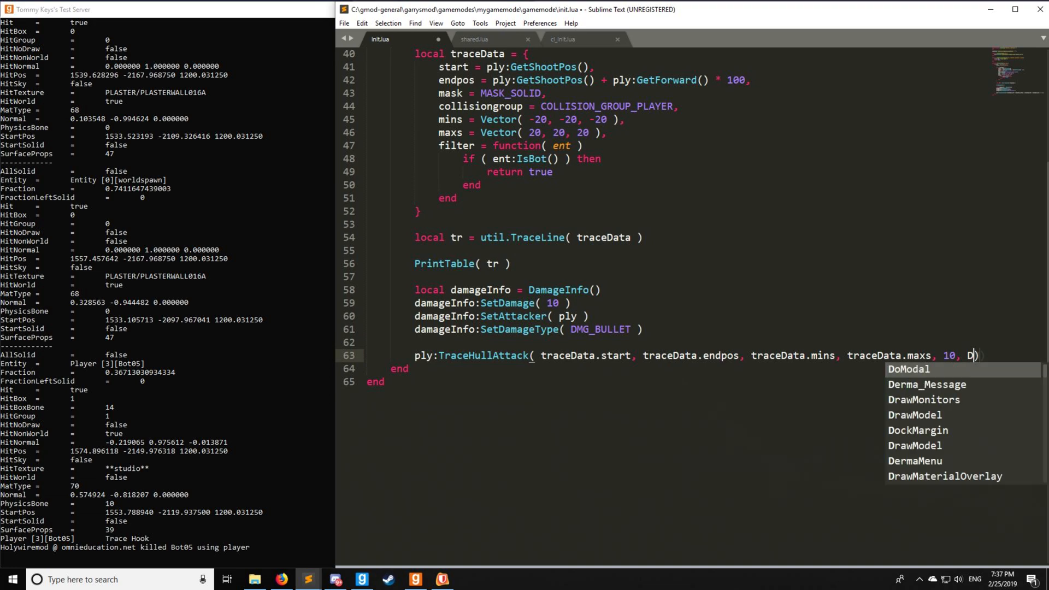
type("MG_BURN")
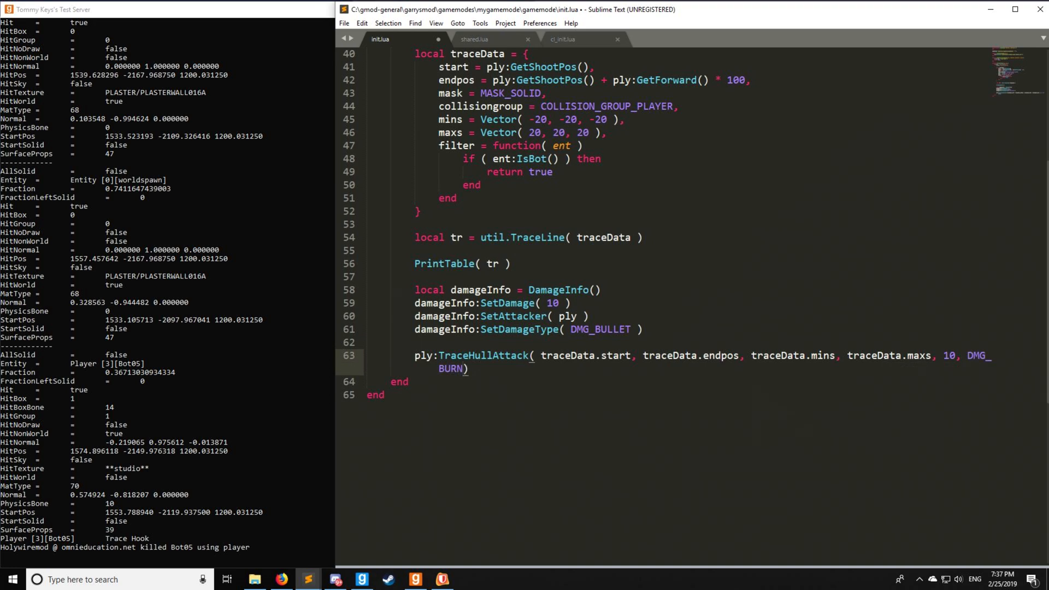
type(", 100")
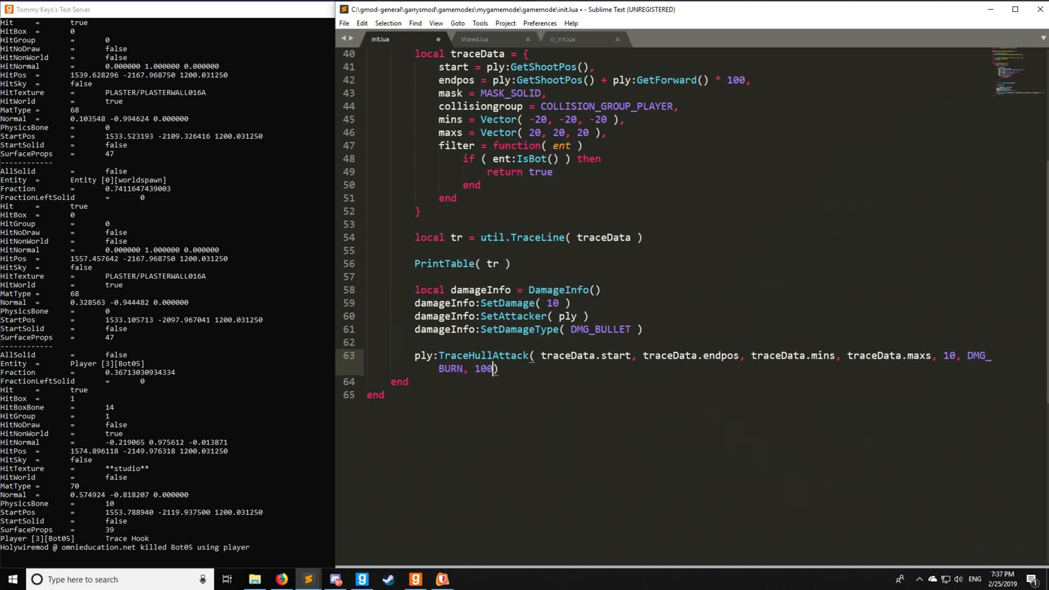
type(", false")
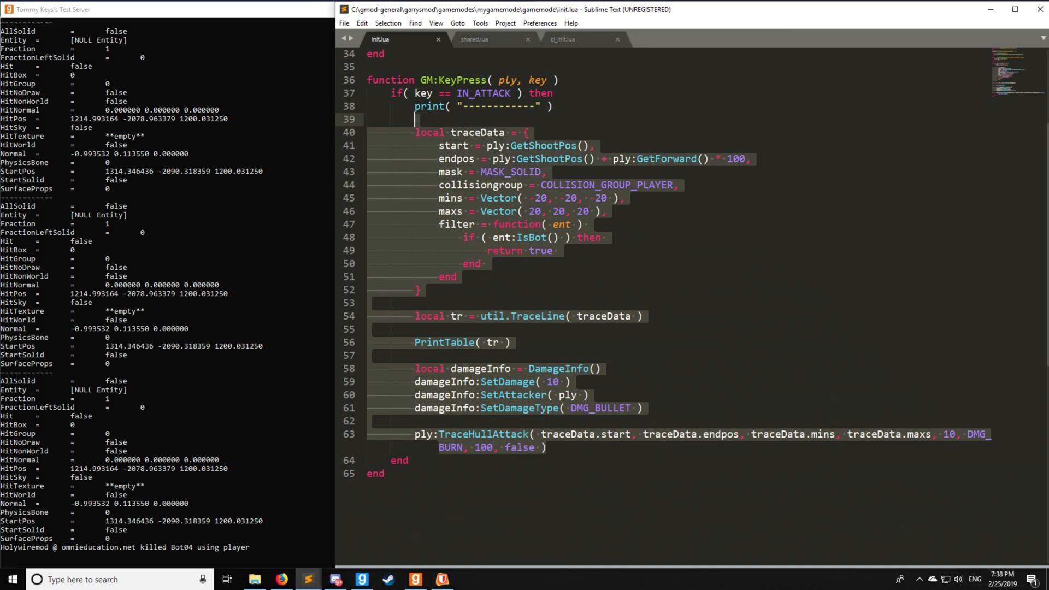
Replace the attack code with PrintTable( ply:GetTouchTrace() ).
type("PrintTable( ply:)")
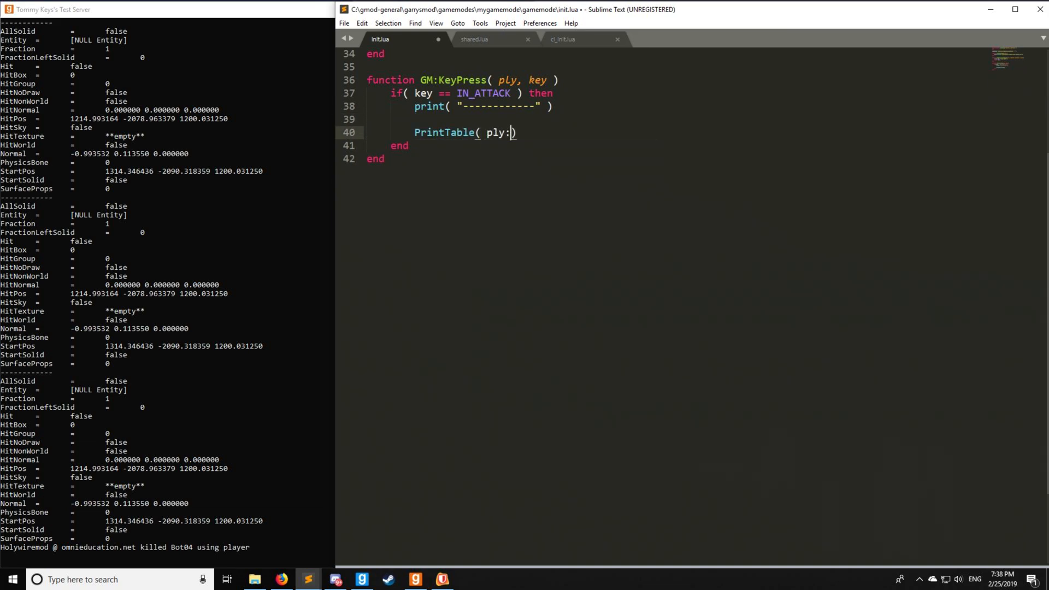
type("GetT")
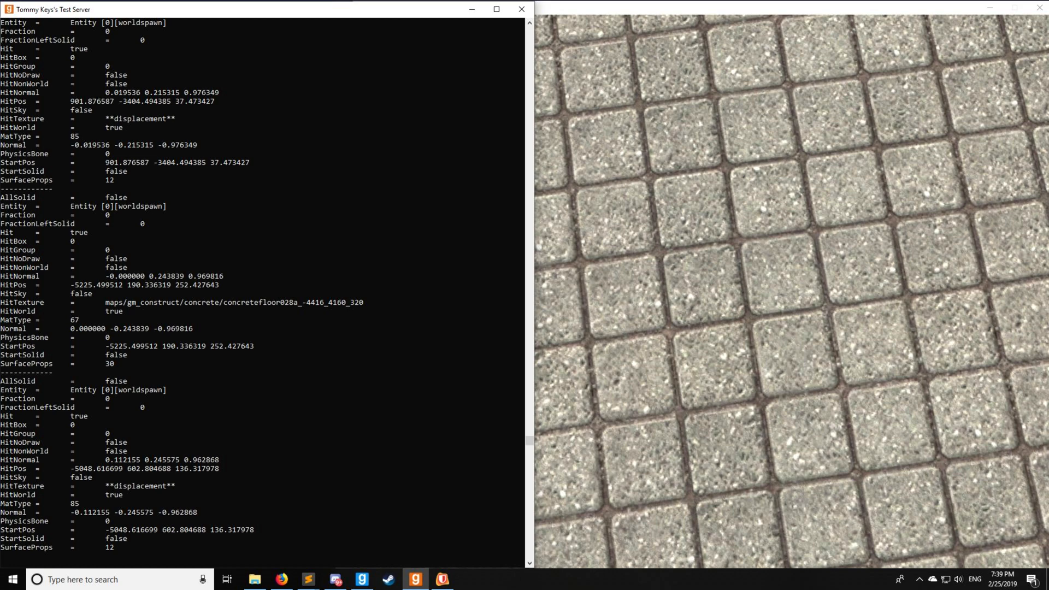
Change the printed trace to ply:GetEyeTrace(), then extend it to GetEyeTraceNoCursor.
left_click(307, 579)
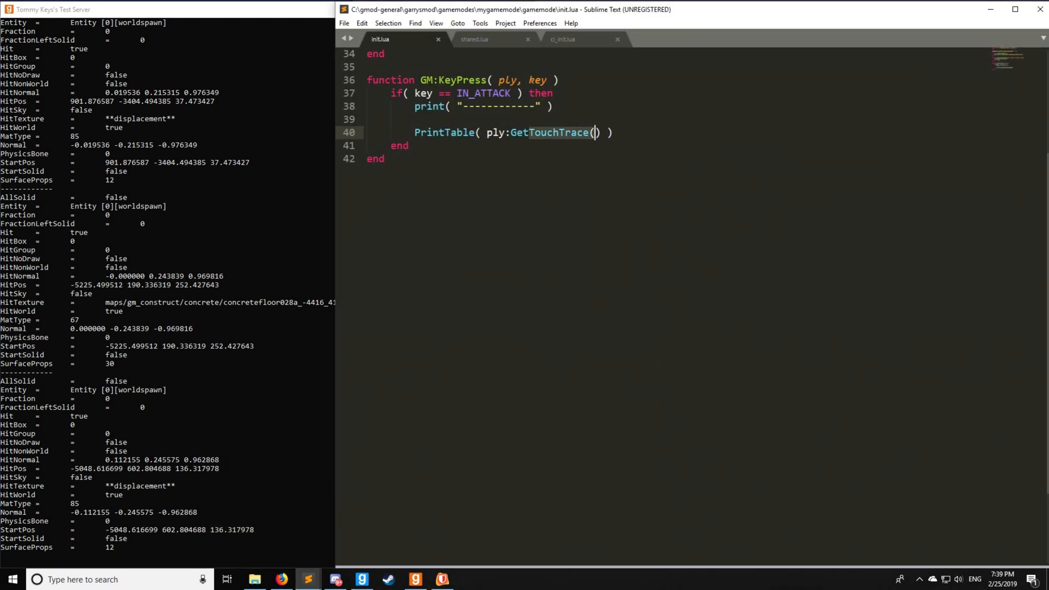
type("GetE")
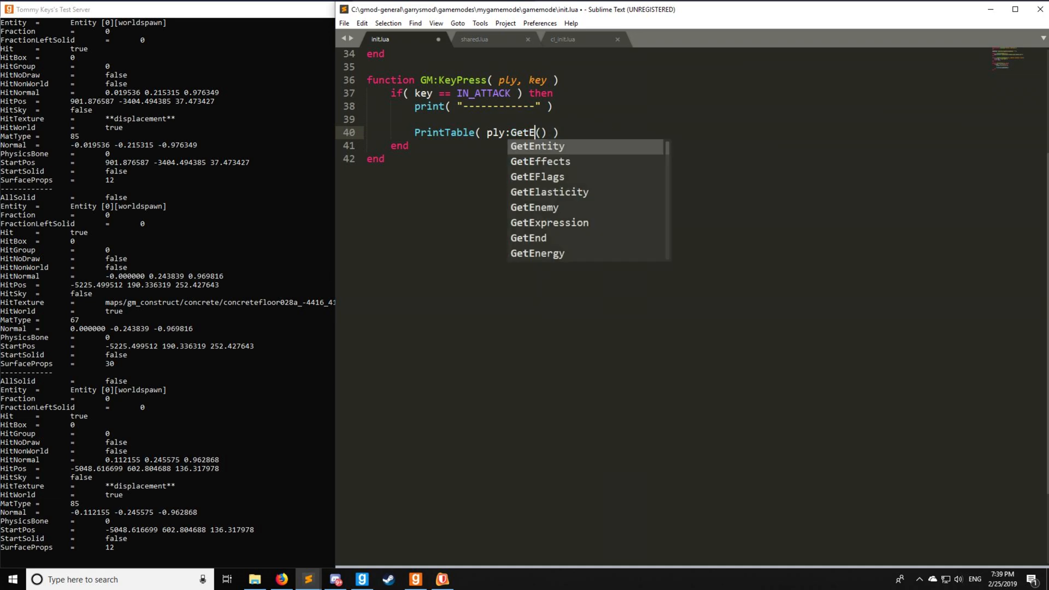
type("yeTrace")
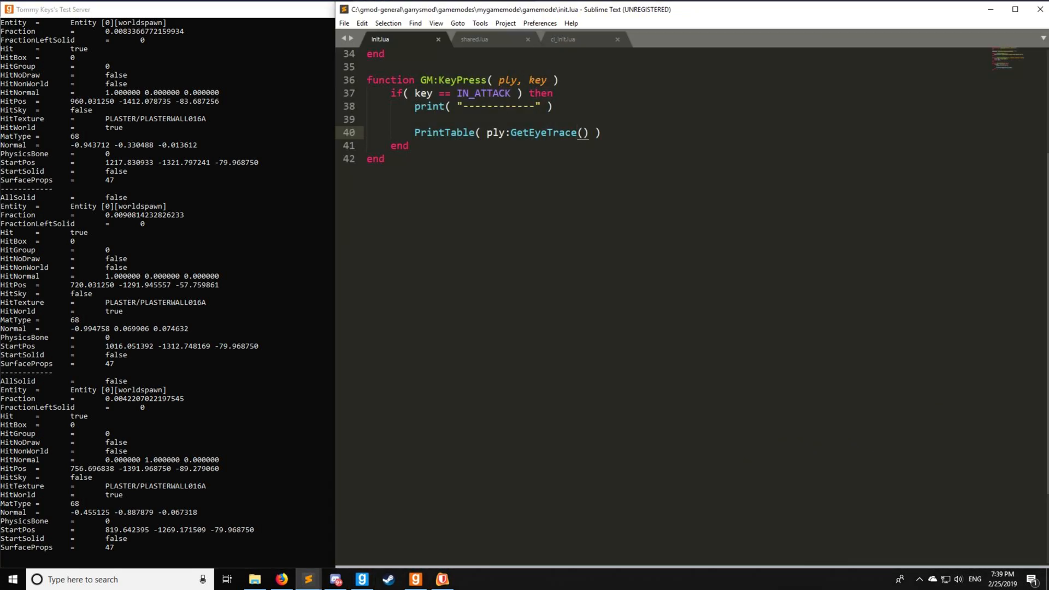
type("NoCur")
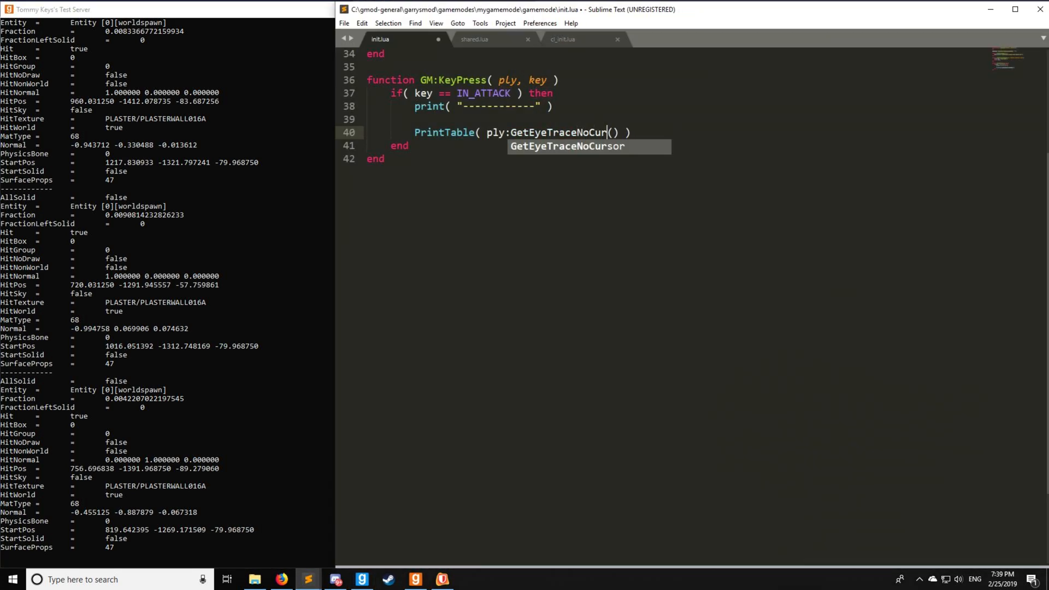